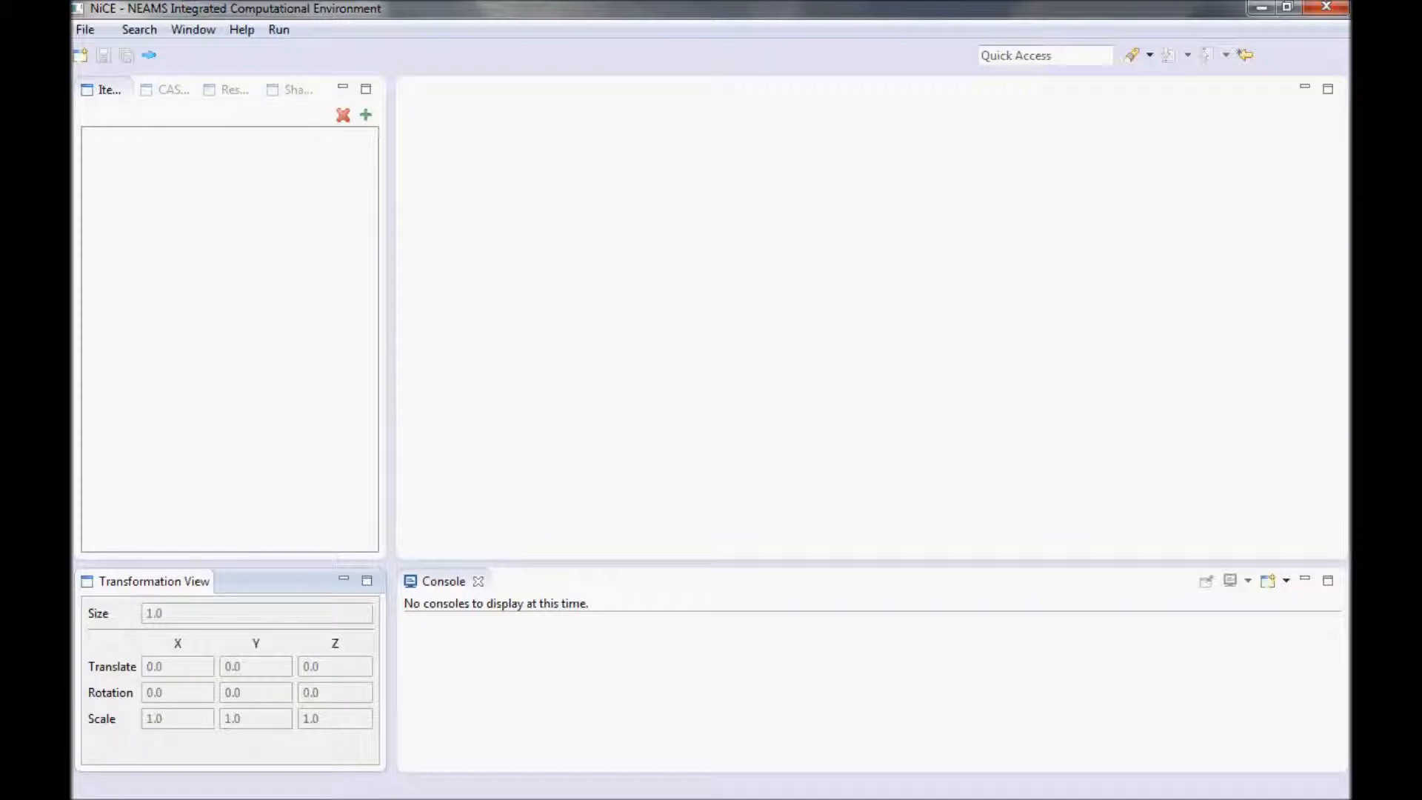
mouse_move(200, 635)
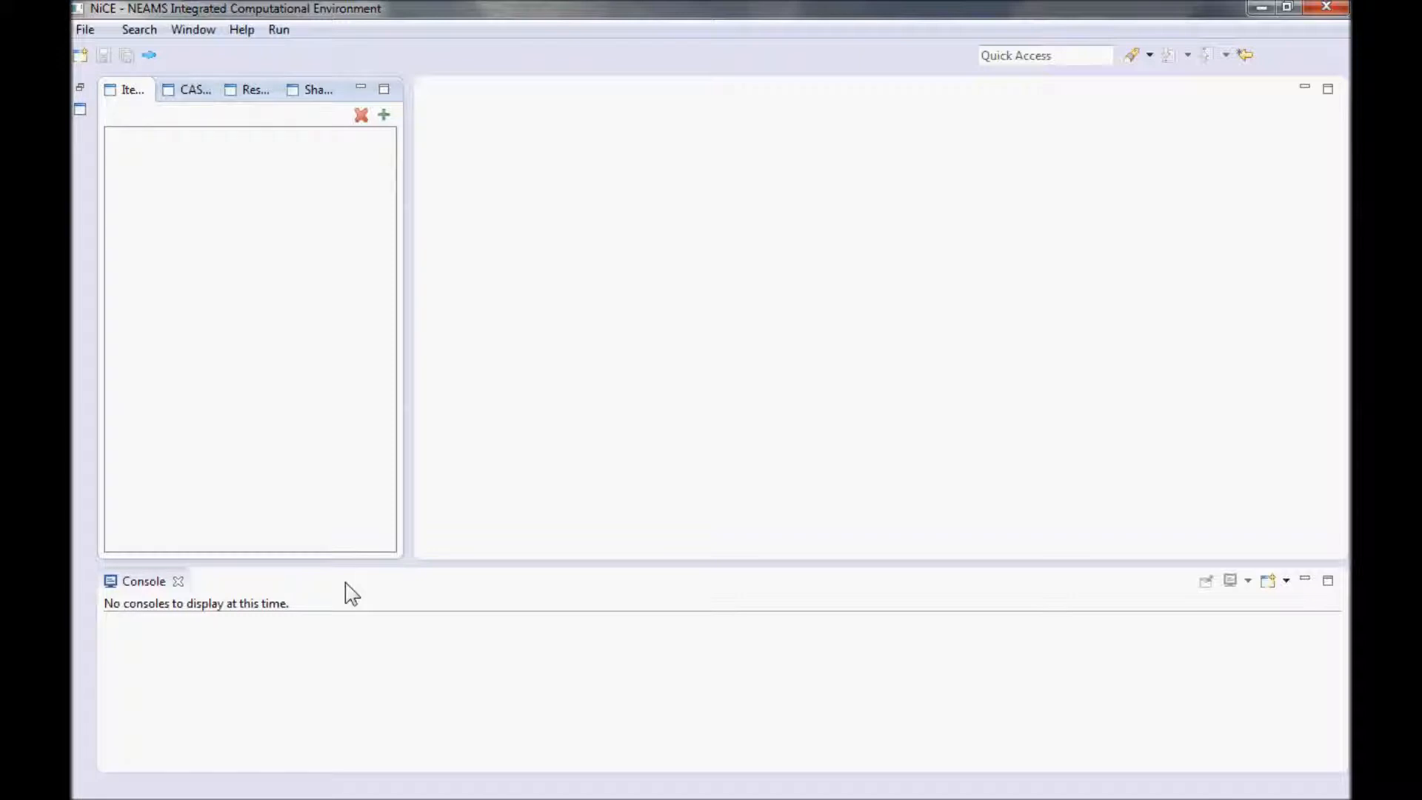
mouse_move(382, 116)
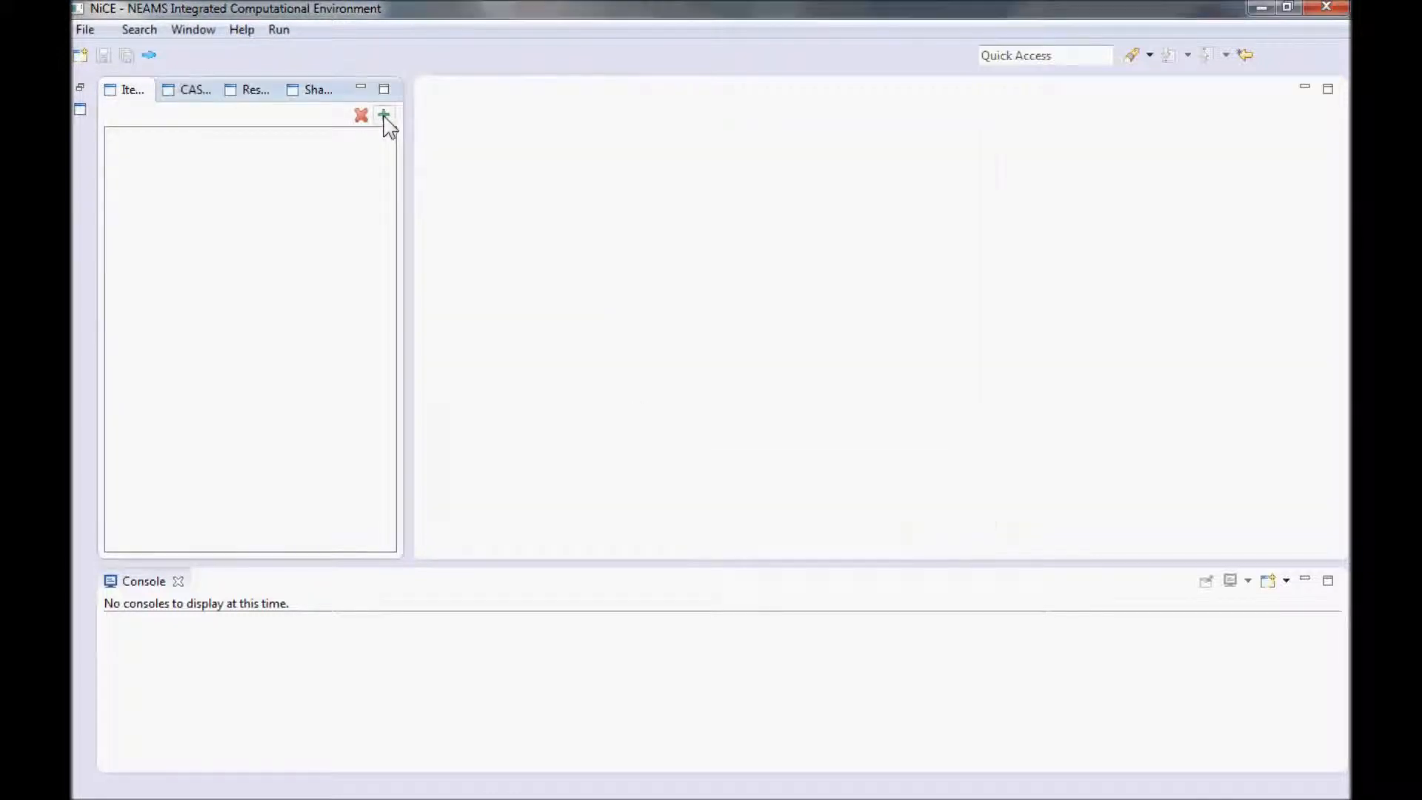
mouse_move(80, 54)
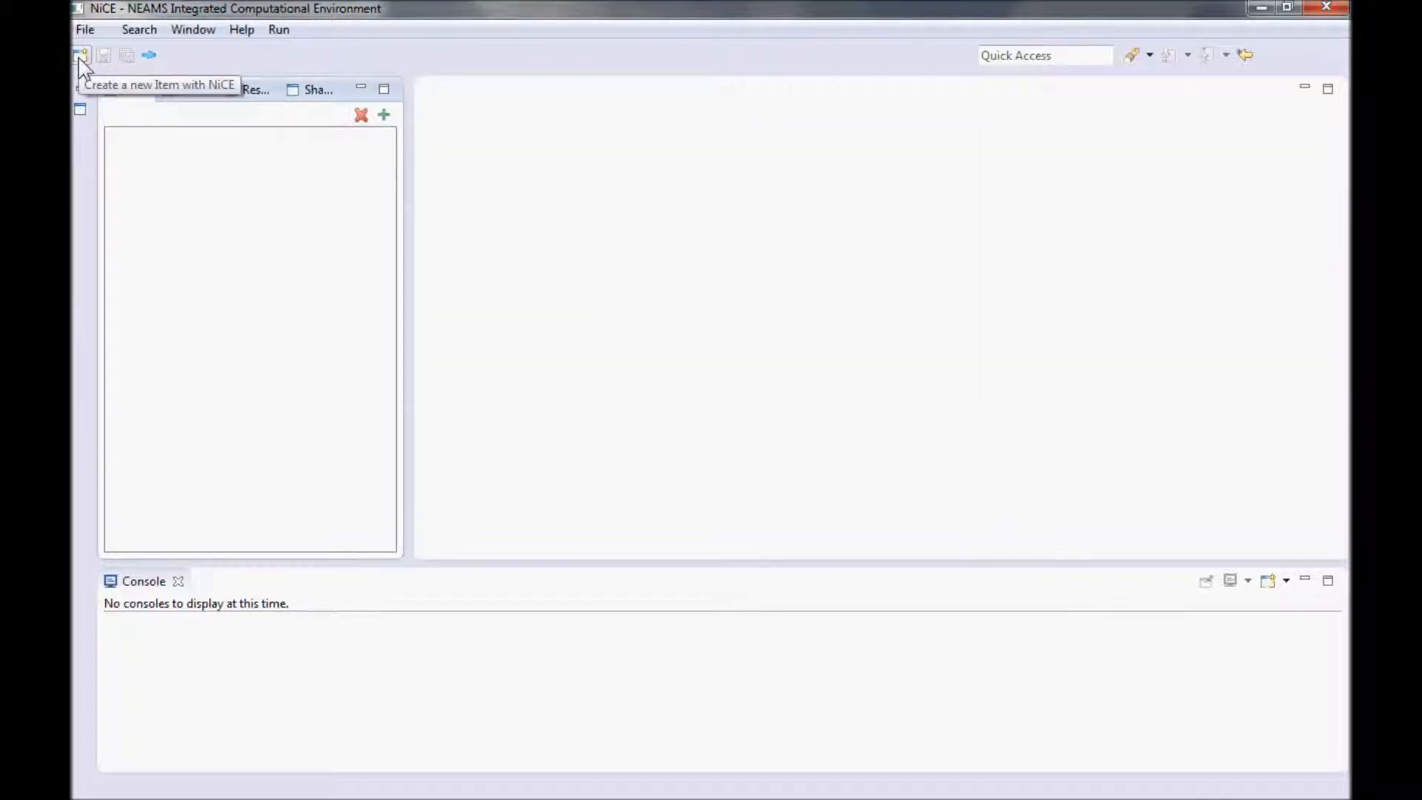
Step: Bring up the Item Selector from the File menu's Create an Item command
left_click(80, 55)
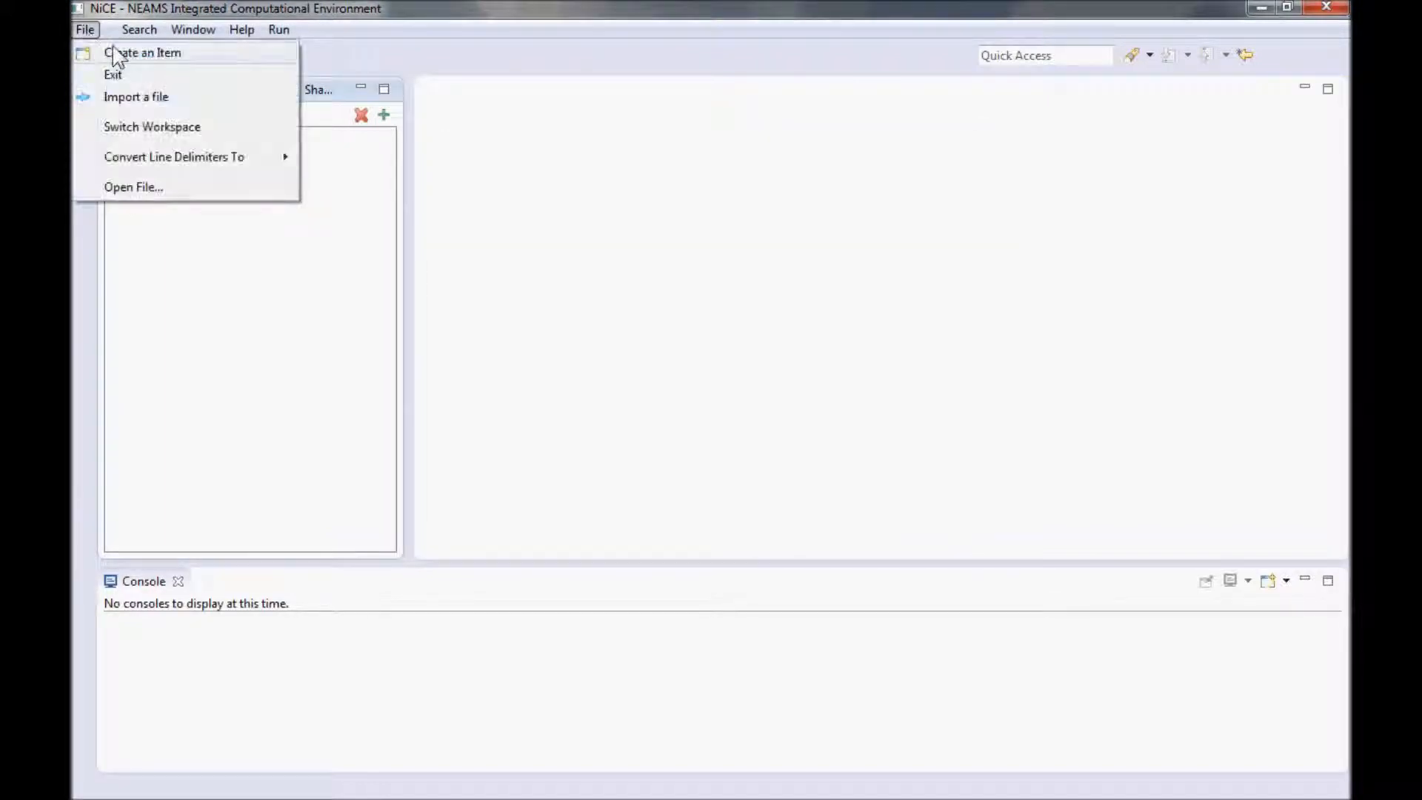
left_click(142, 54)
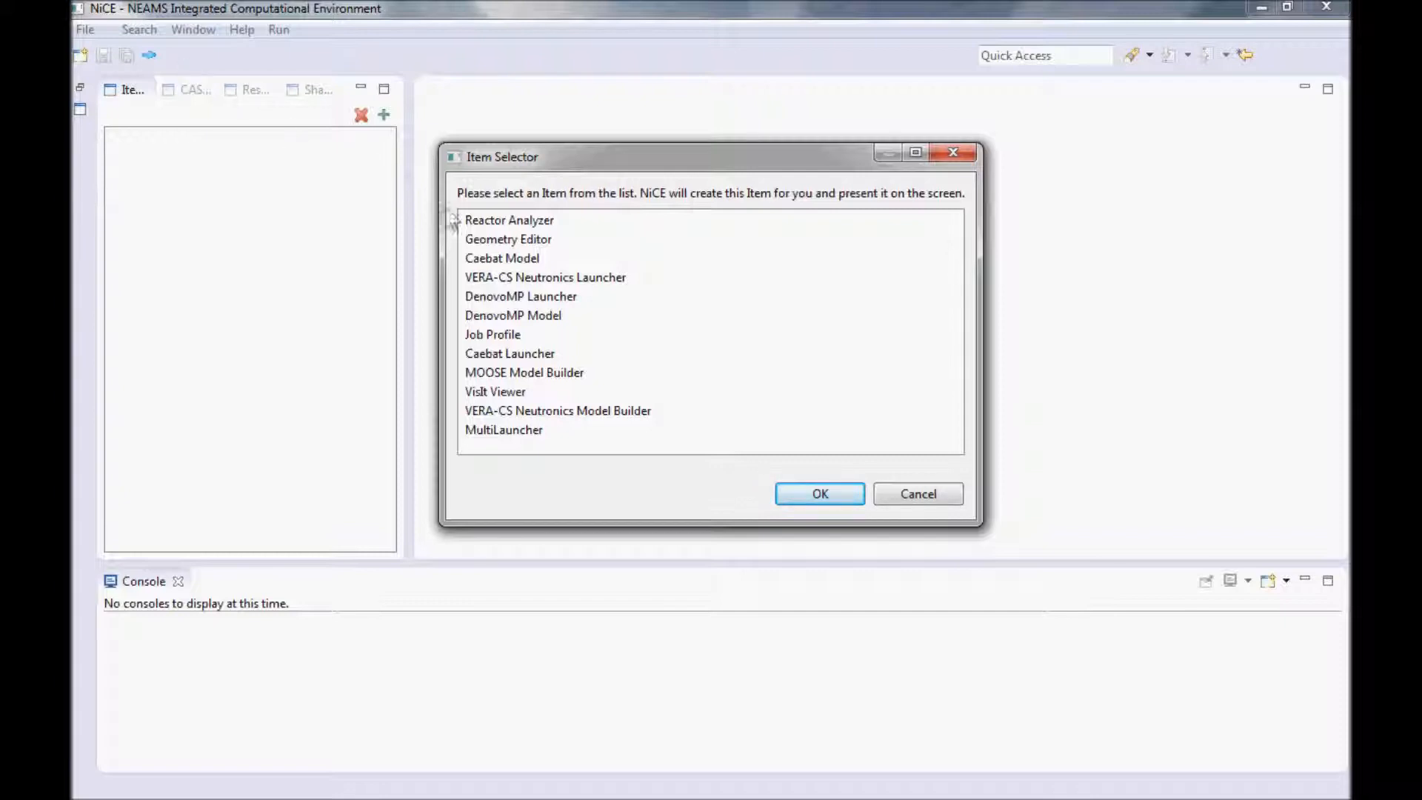
Step: Create a VERA-CS Neutronics Model Builder item from the Item Selector
left_click(558, 410)
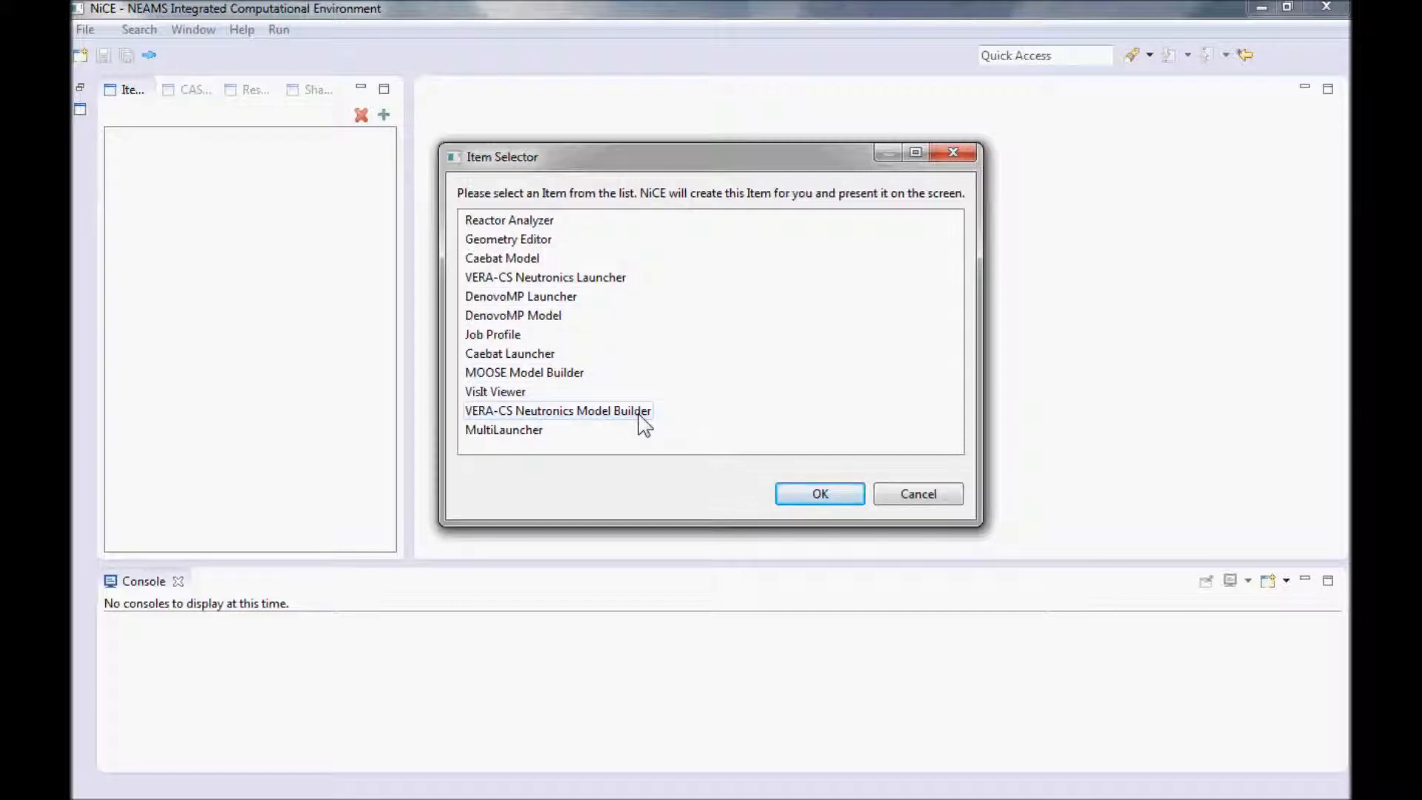
left_click(543, 277)
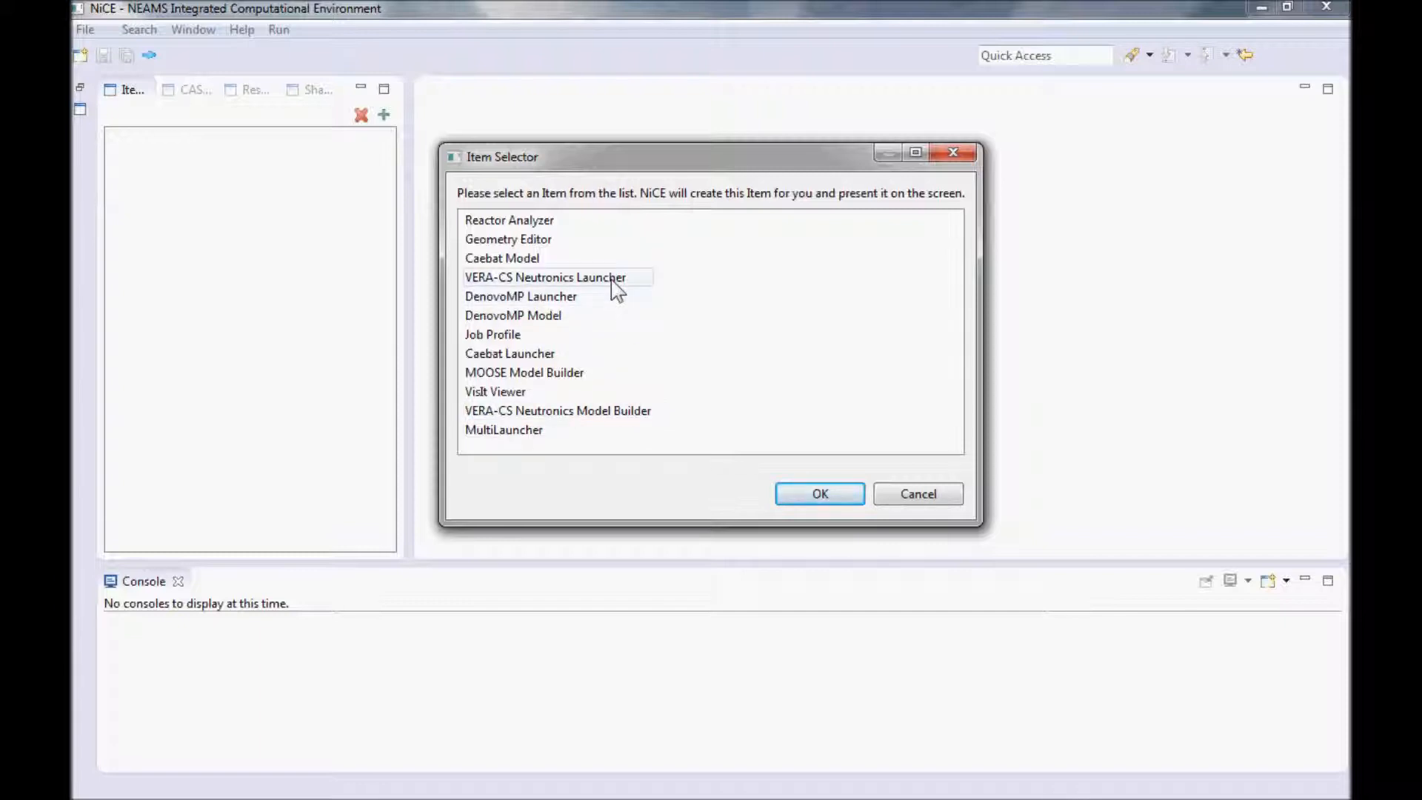
left_click(508, 219)
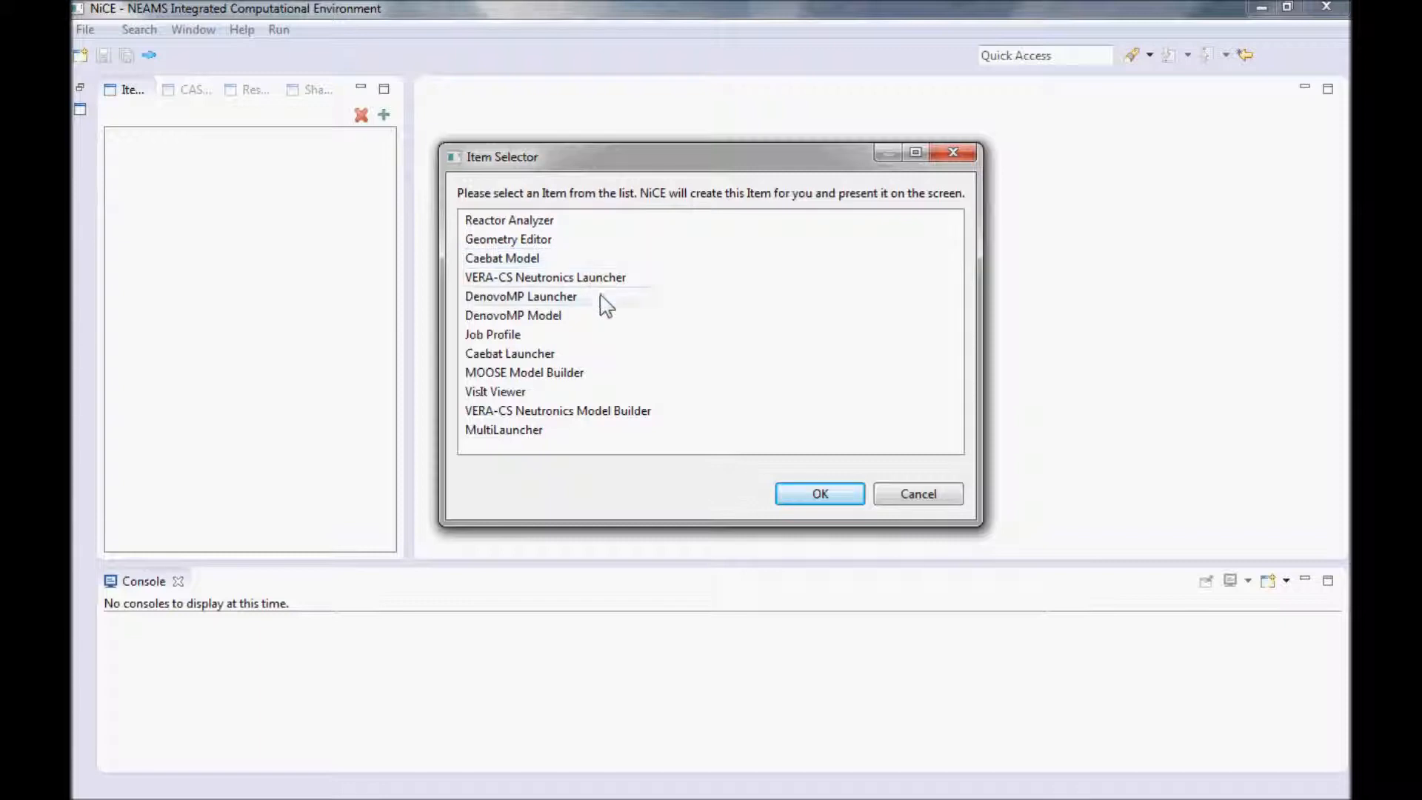
left_click(558, 410)
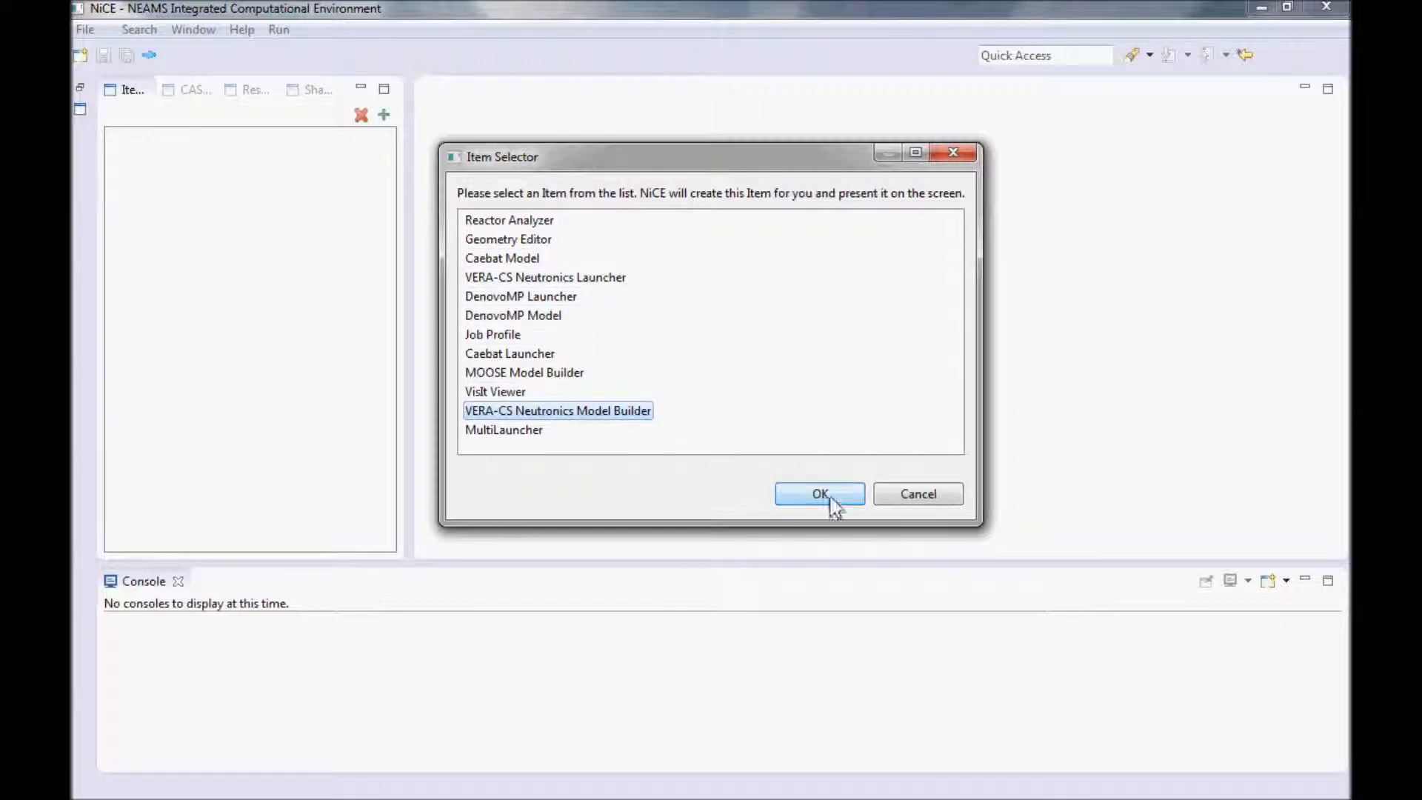
left_click(817, 494)
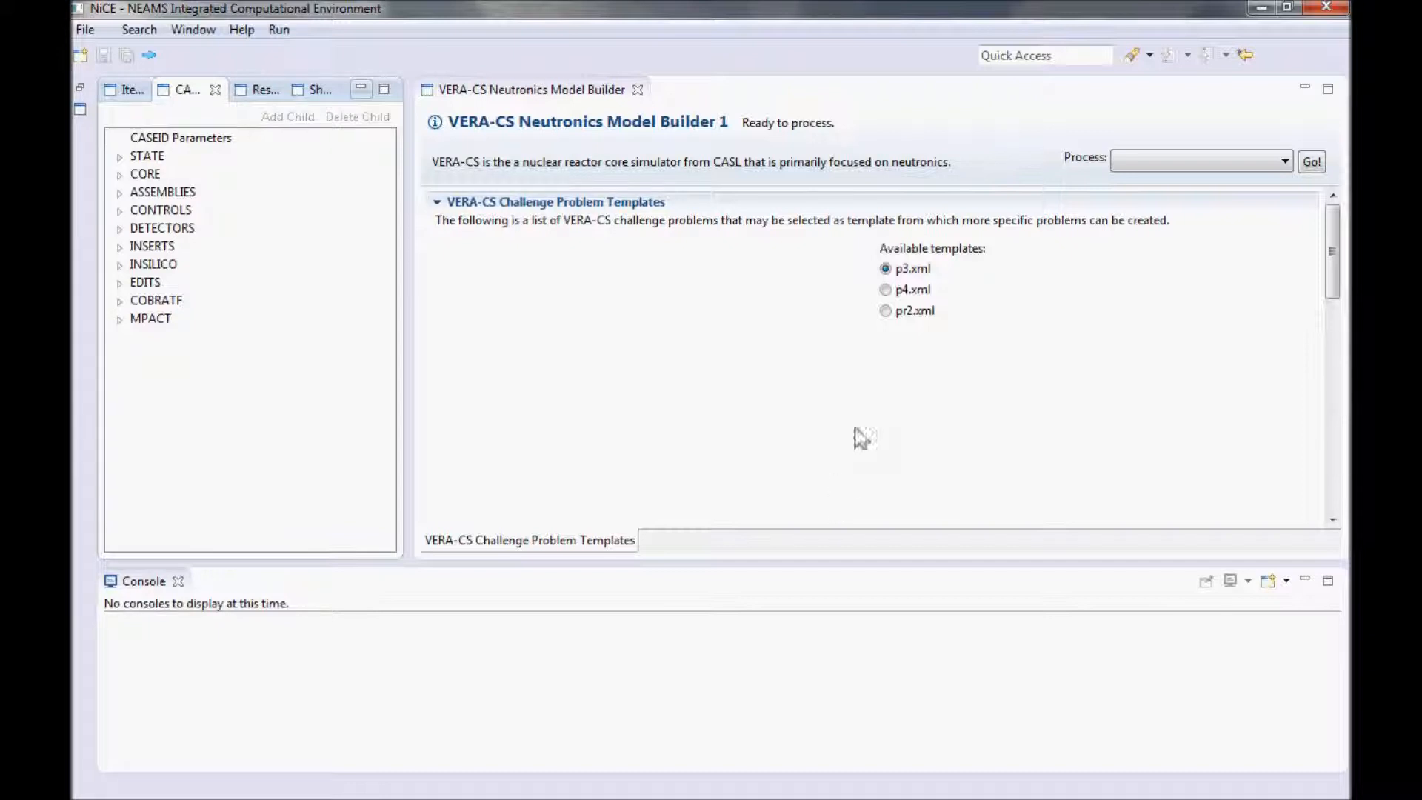
mouse_move(752, 454)
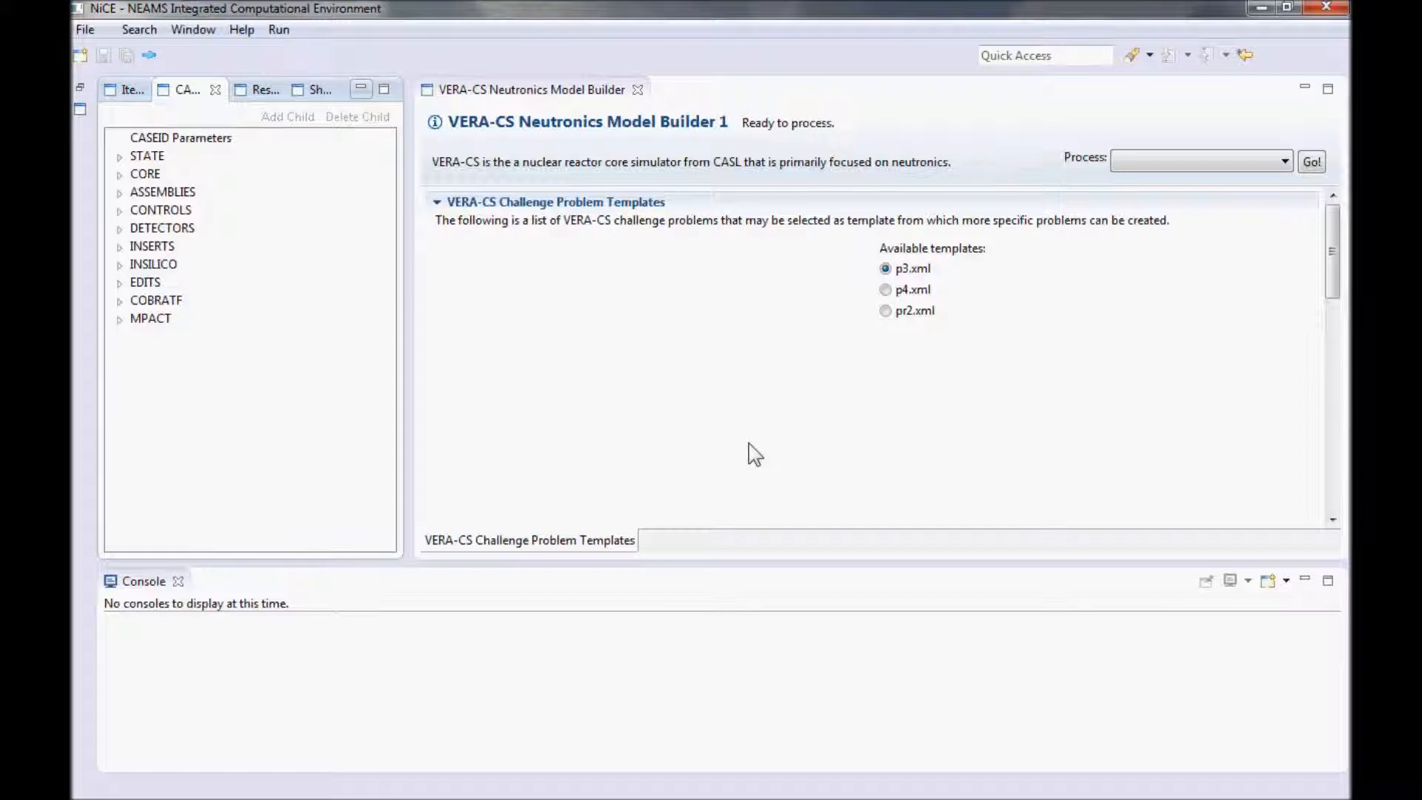
mouse_move(542, 399)
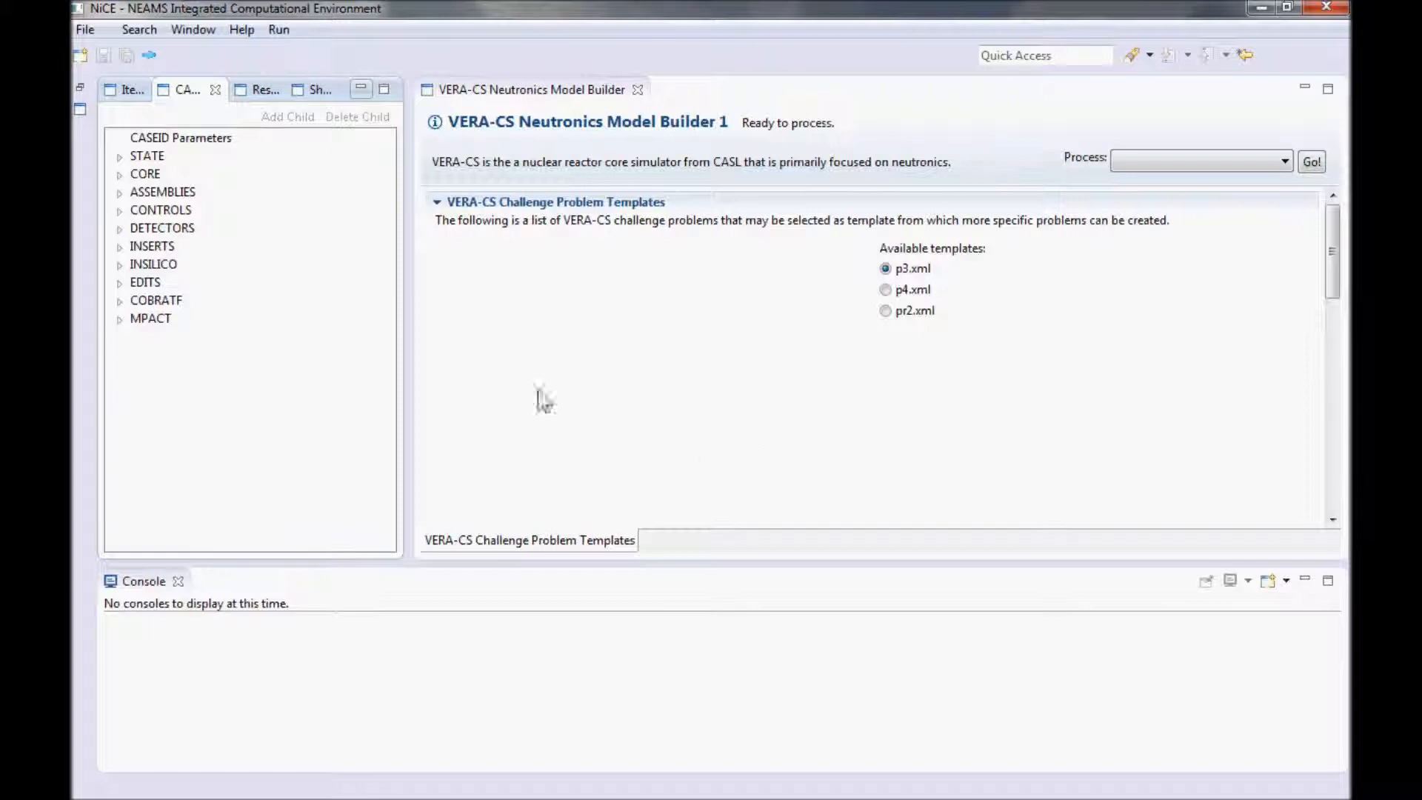
mouse_move(240, 428)
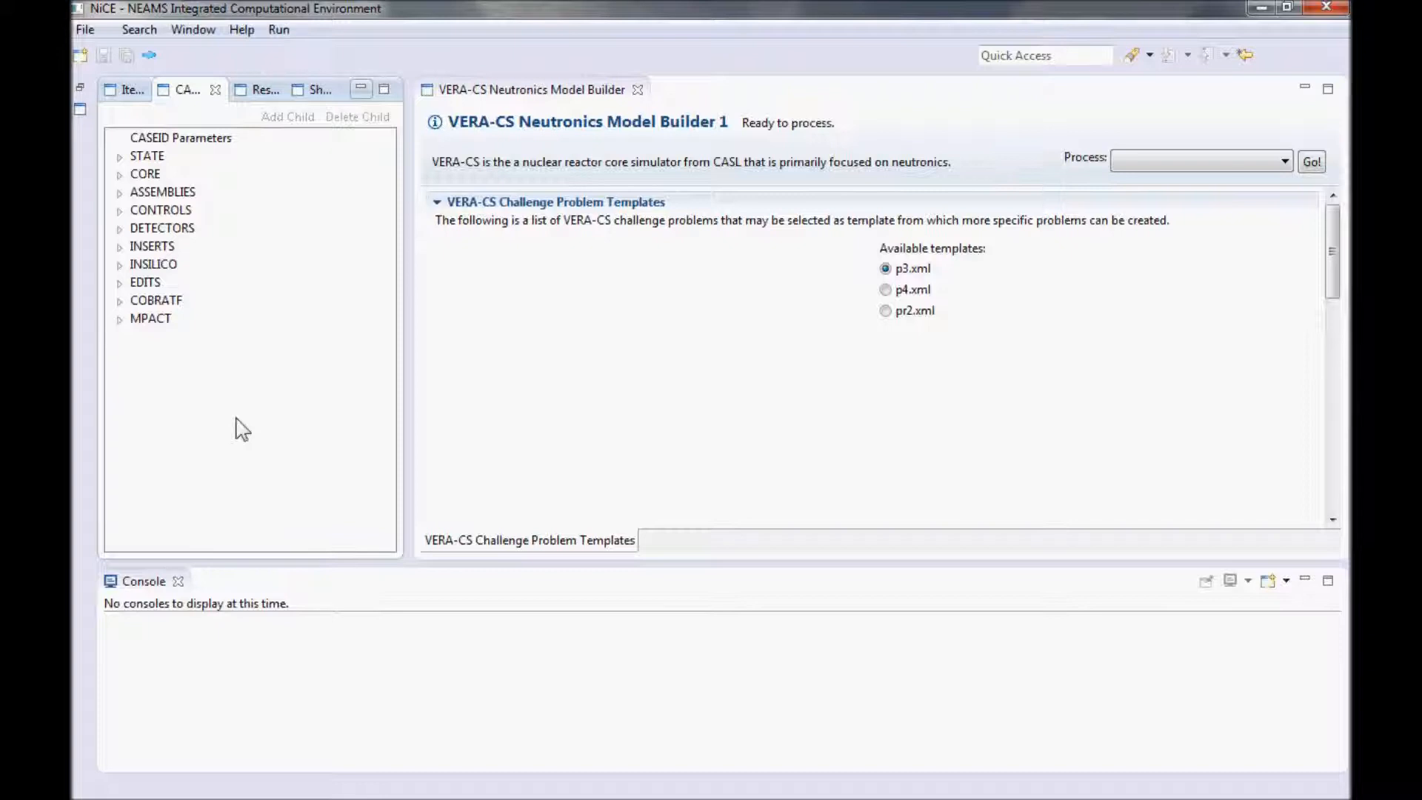
mouse_move(733, 411)
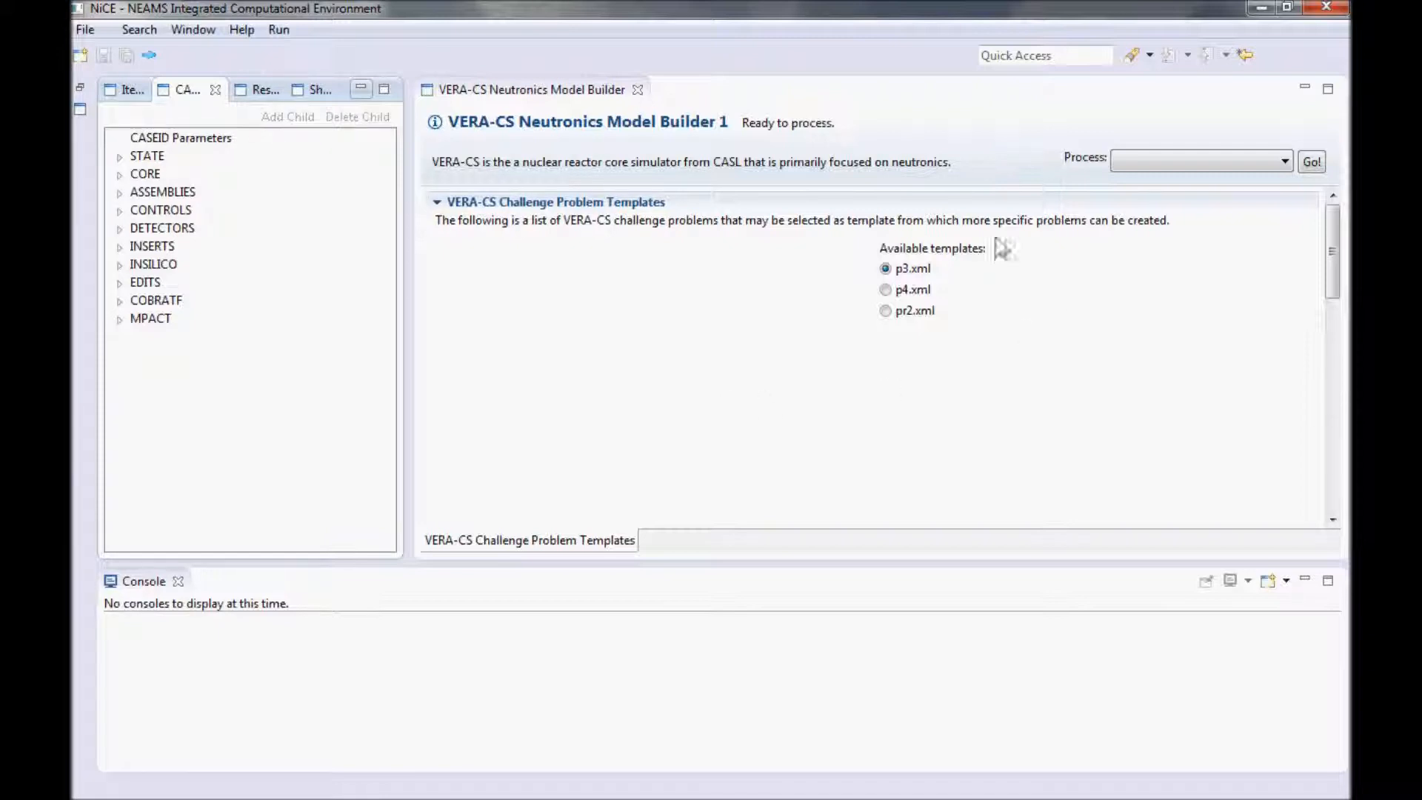
mouse_move(893, 367)
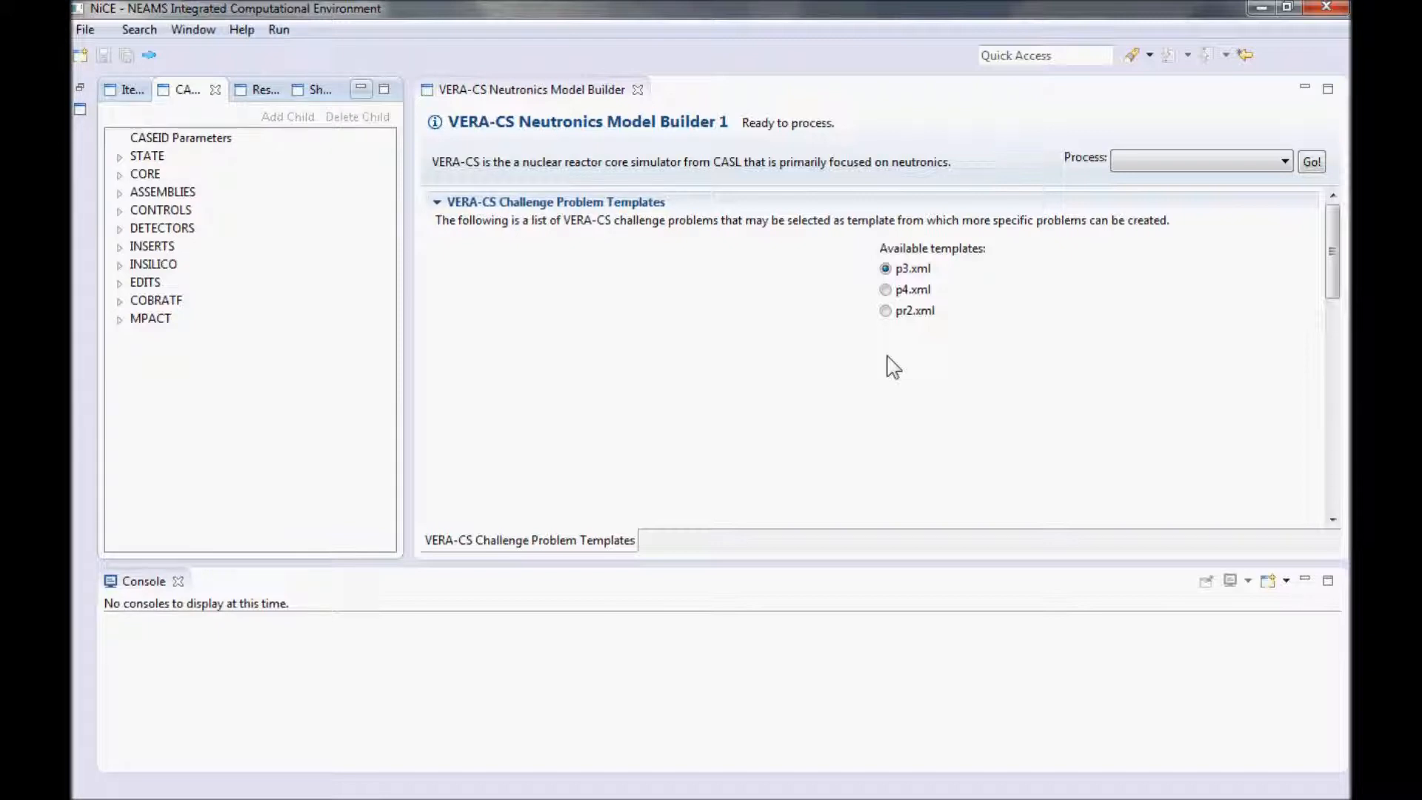
mouse_move(902, 304)
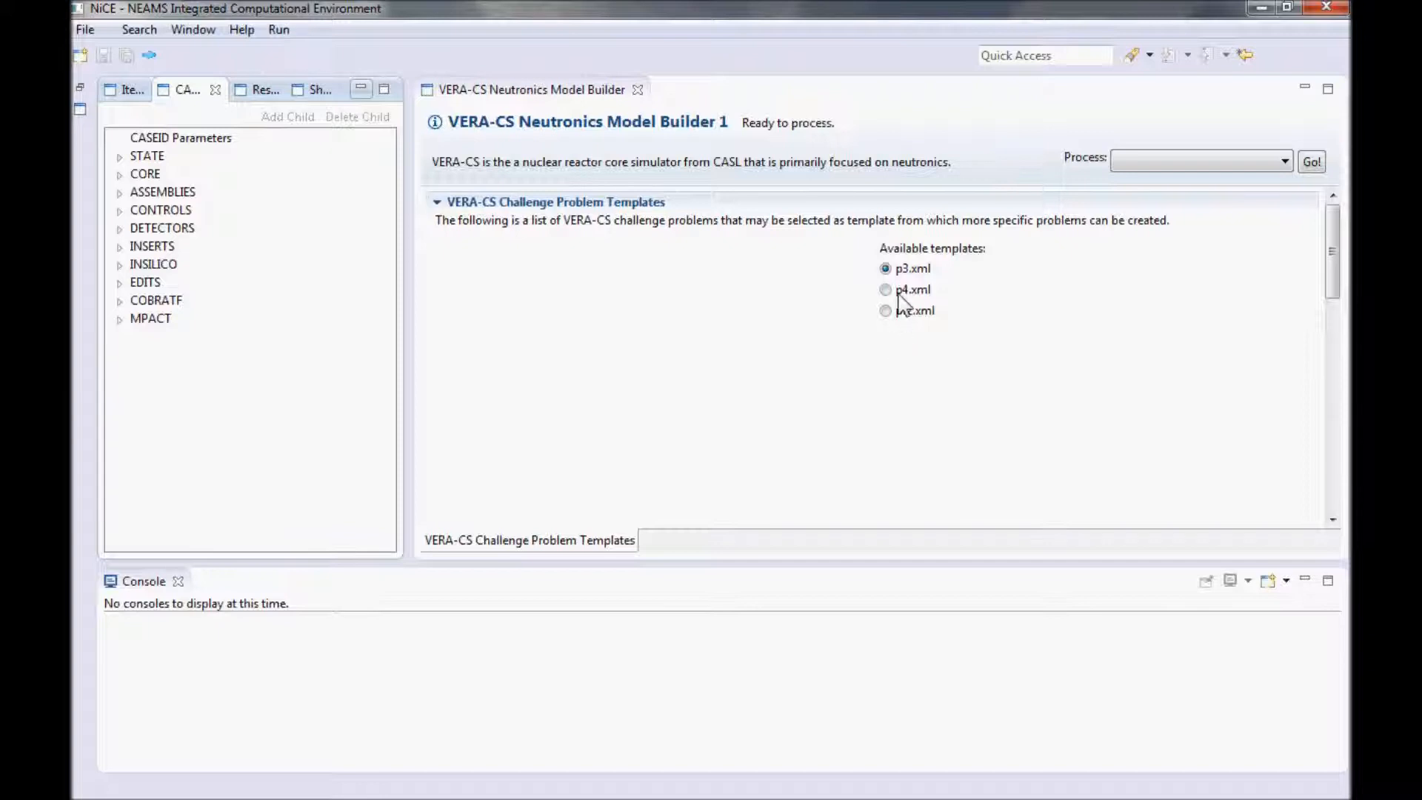
Step: Use the p4.xml template and review Material_U21 parameters (enrichment 2.11, UO2, density 10.257) under Assembly_A21
left_click(886, 289)
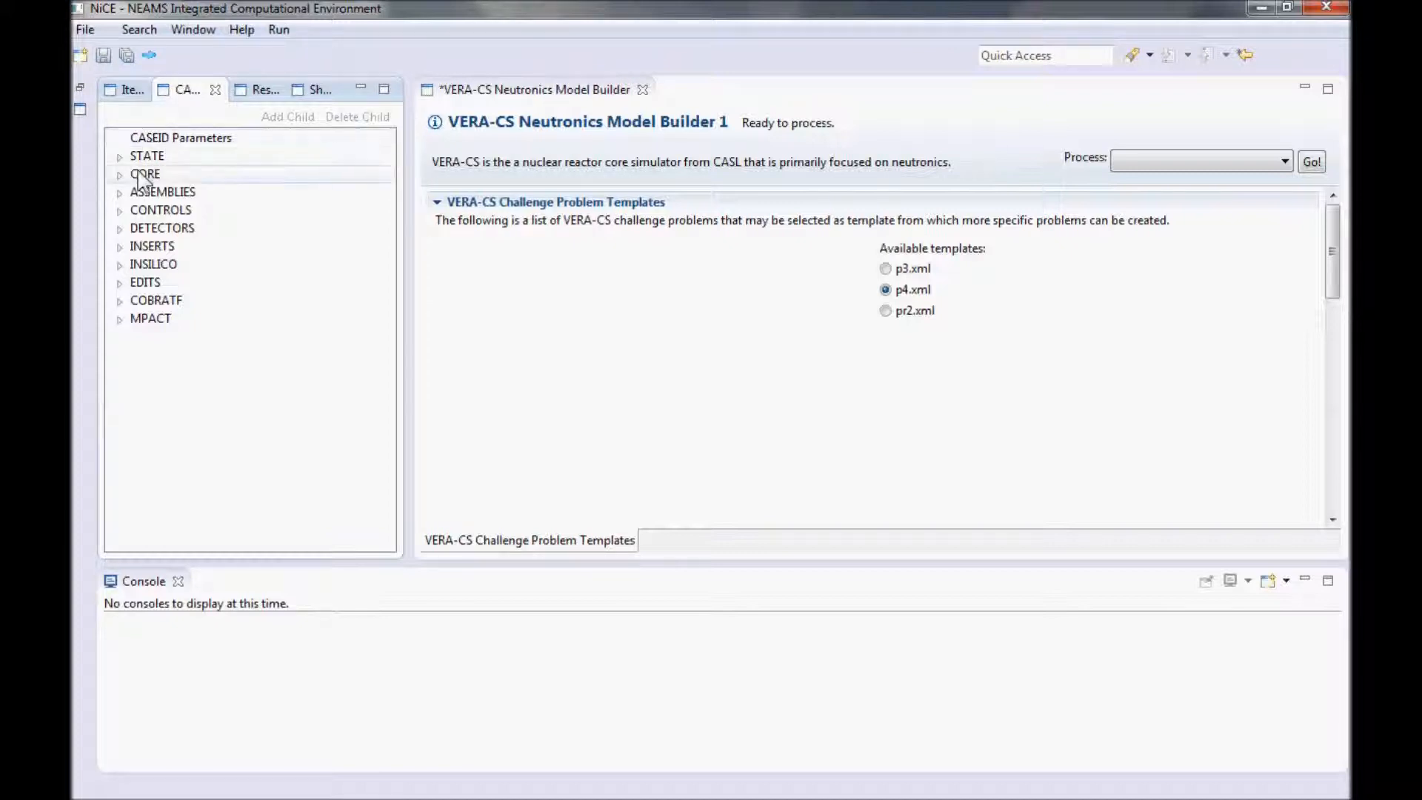
left_click(120, 191)
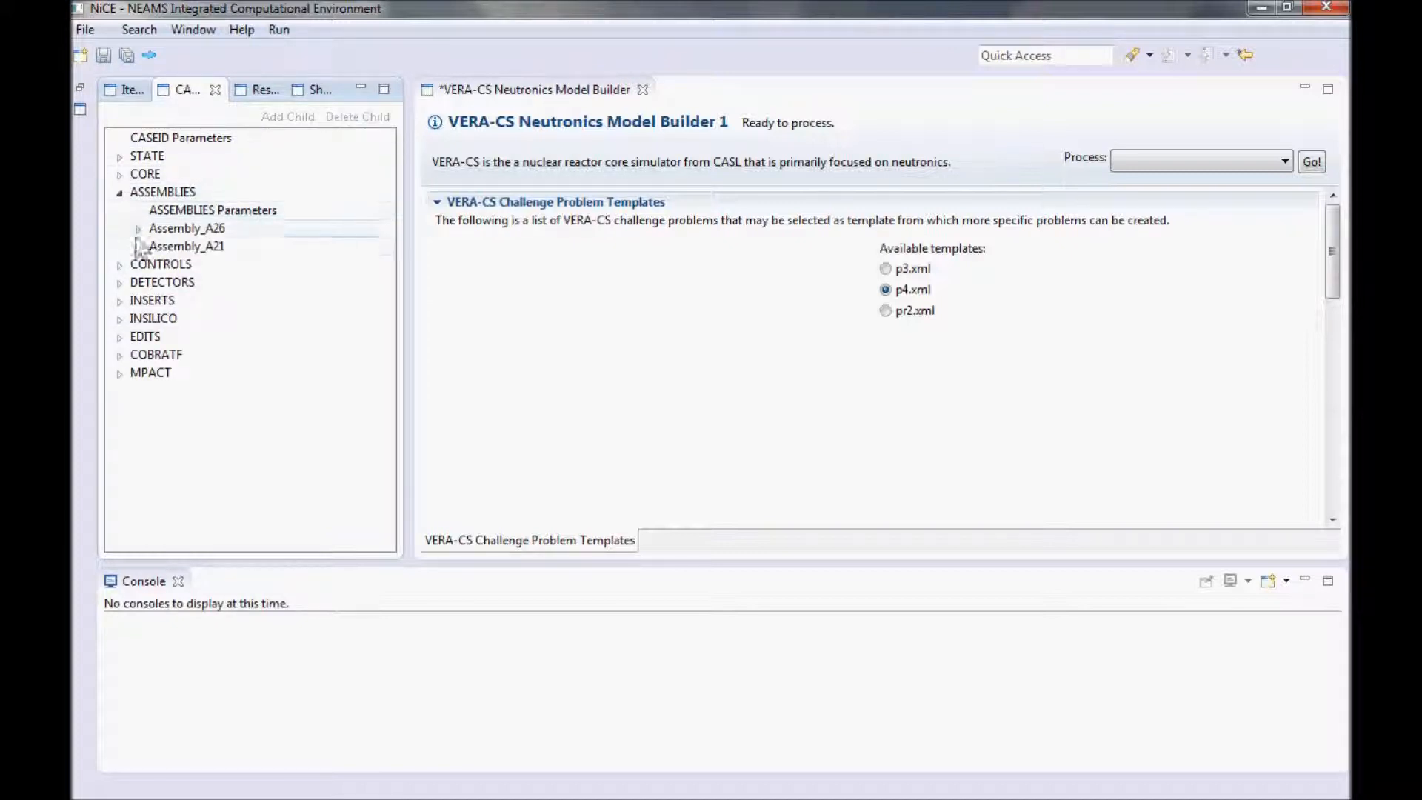
left_click(138, 246)
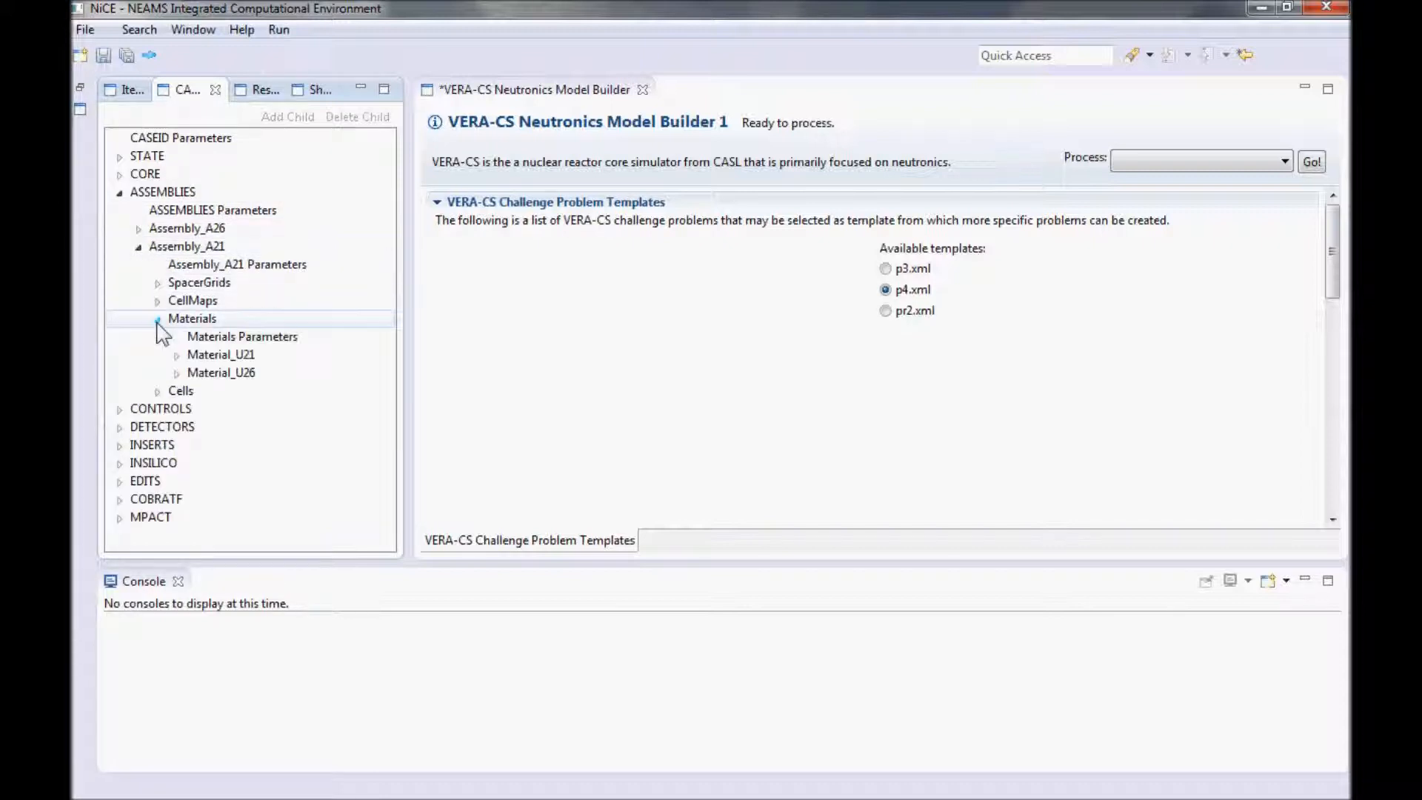
left_click(177, 354)
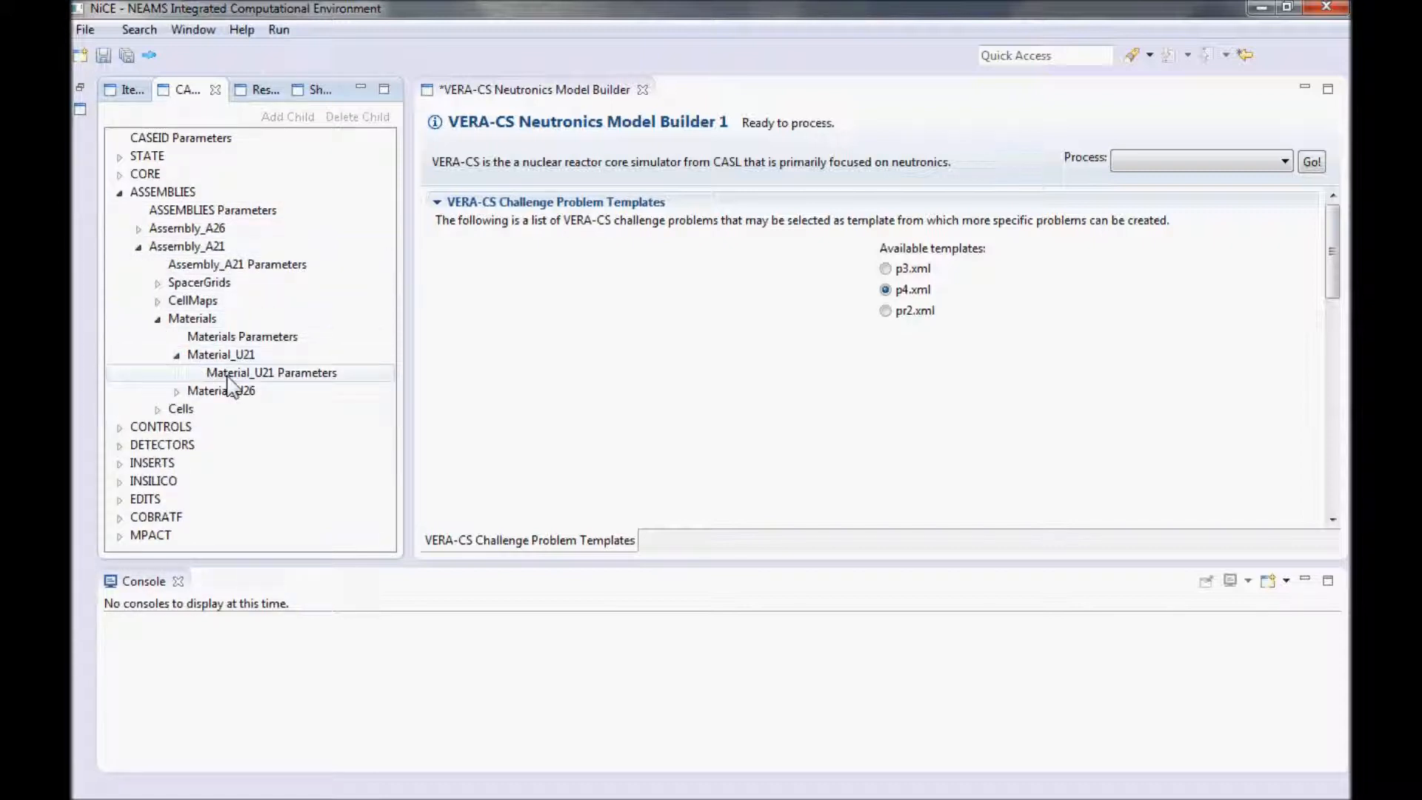
double_click(270, 372)
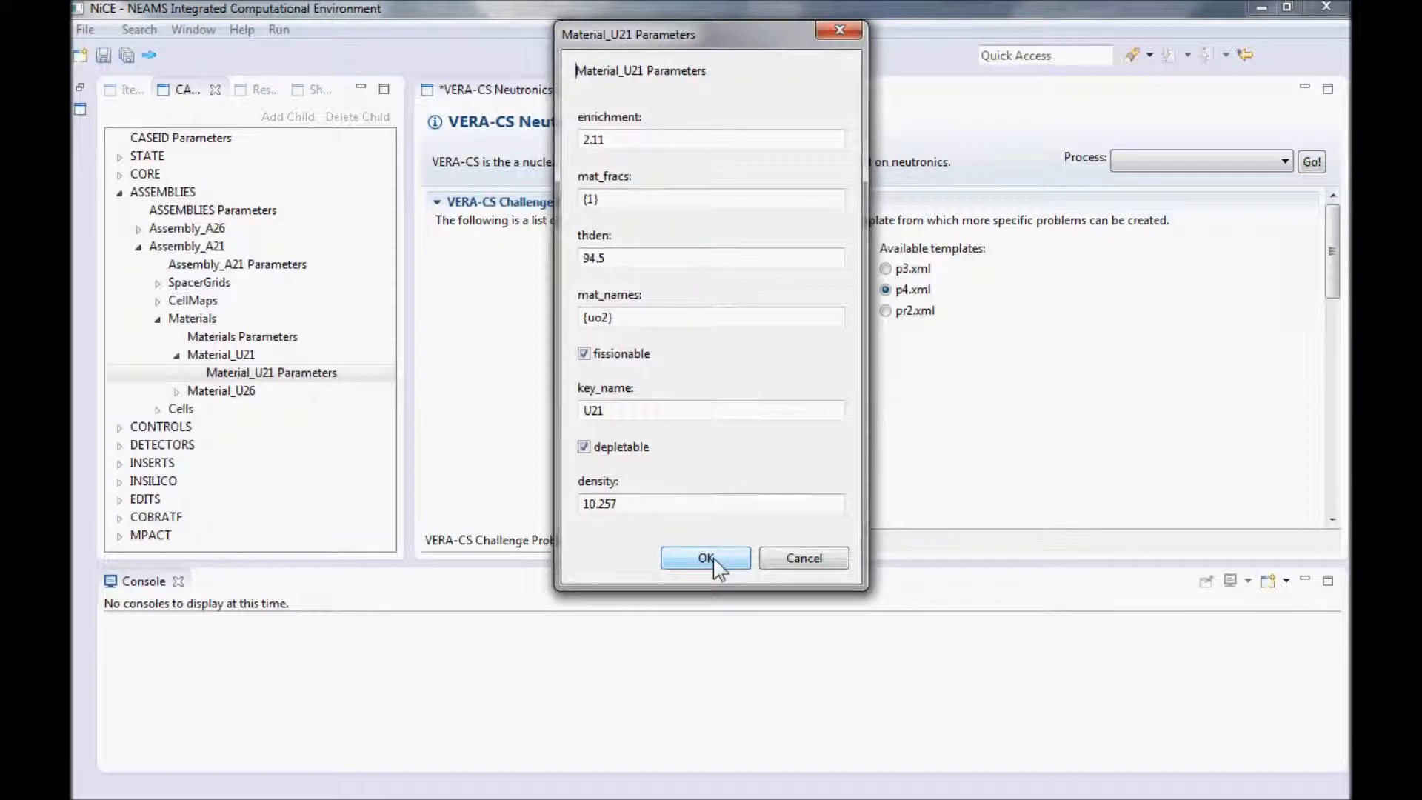
left_click(705, 559)
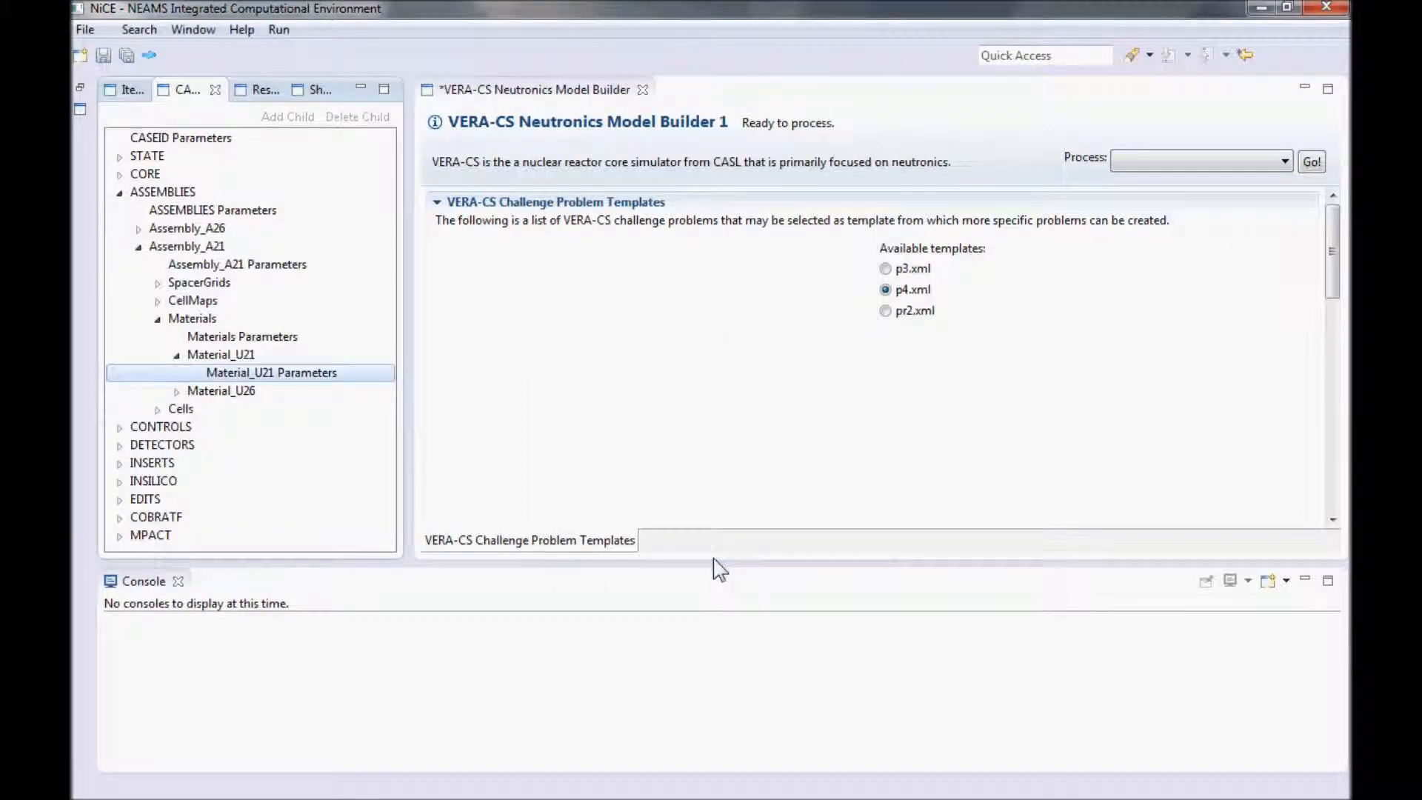
mouse_move(791, 409)
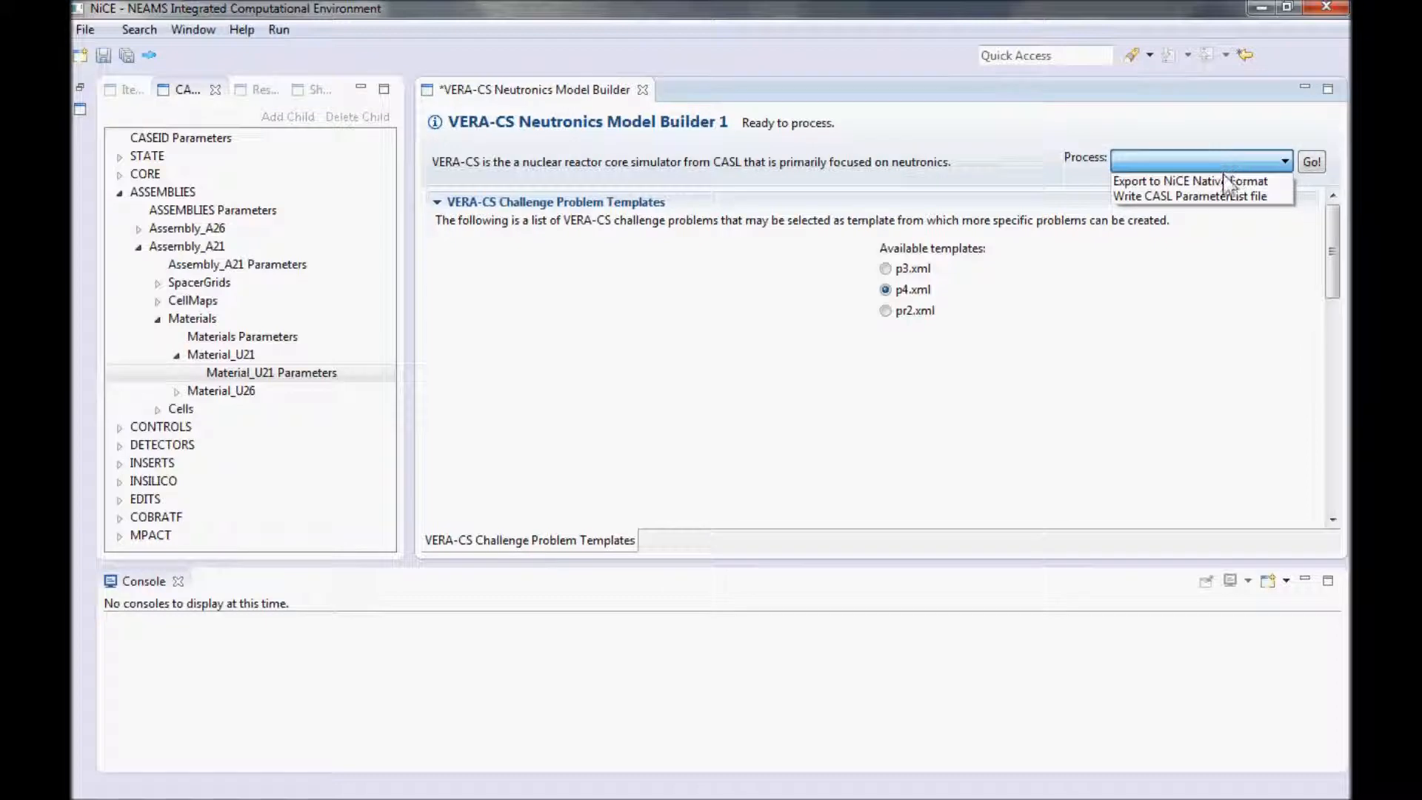
Step: Run the Write CASL ParameterList file process until it reports Done
left_click(1190, 195)
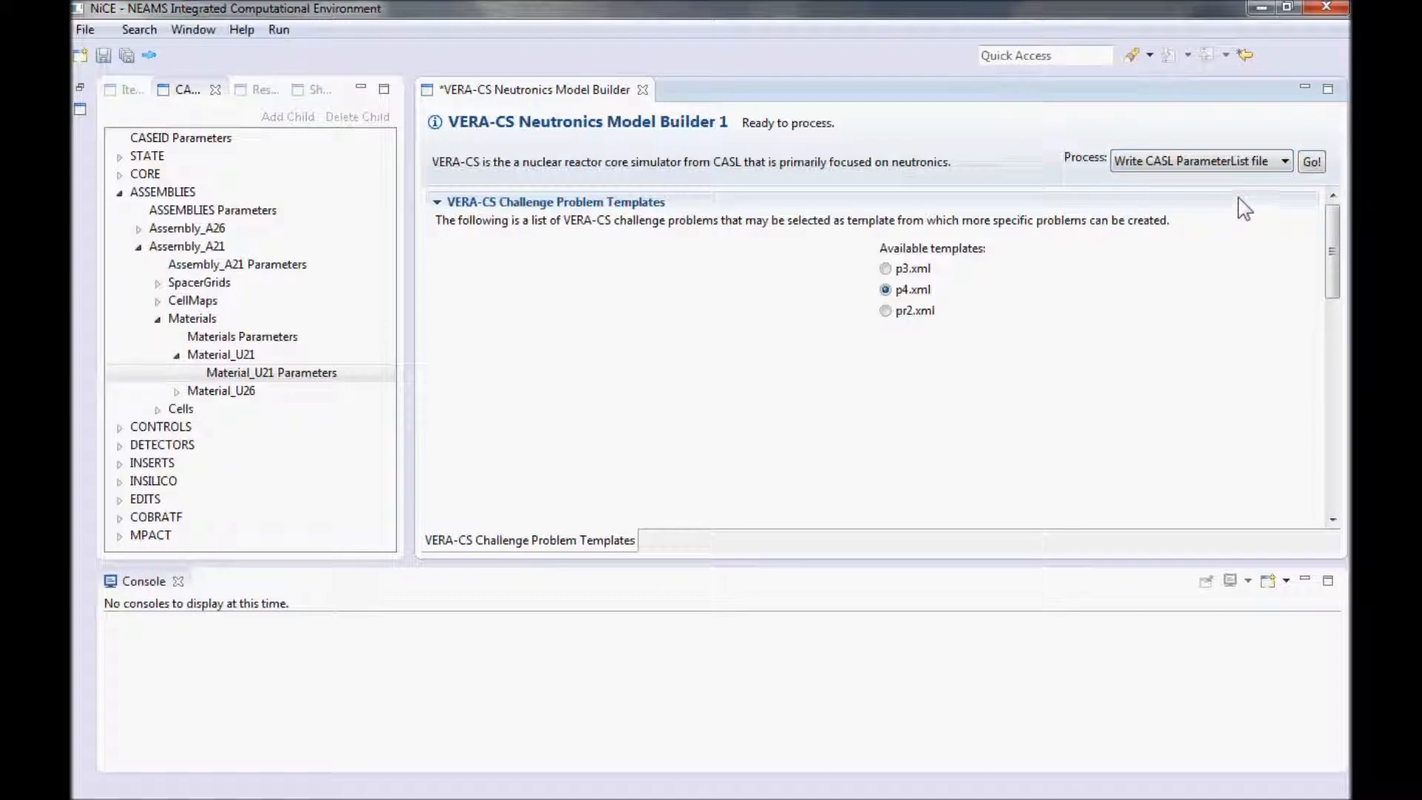
left_click(1311, 162)
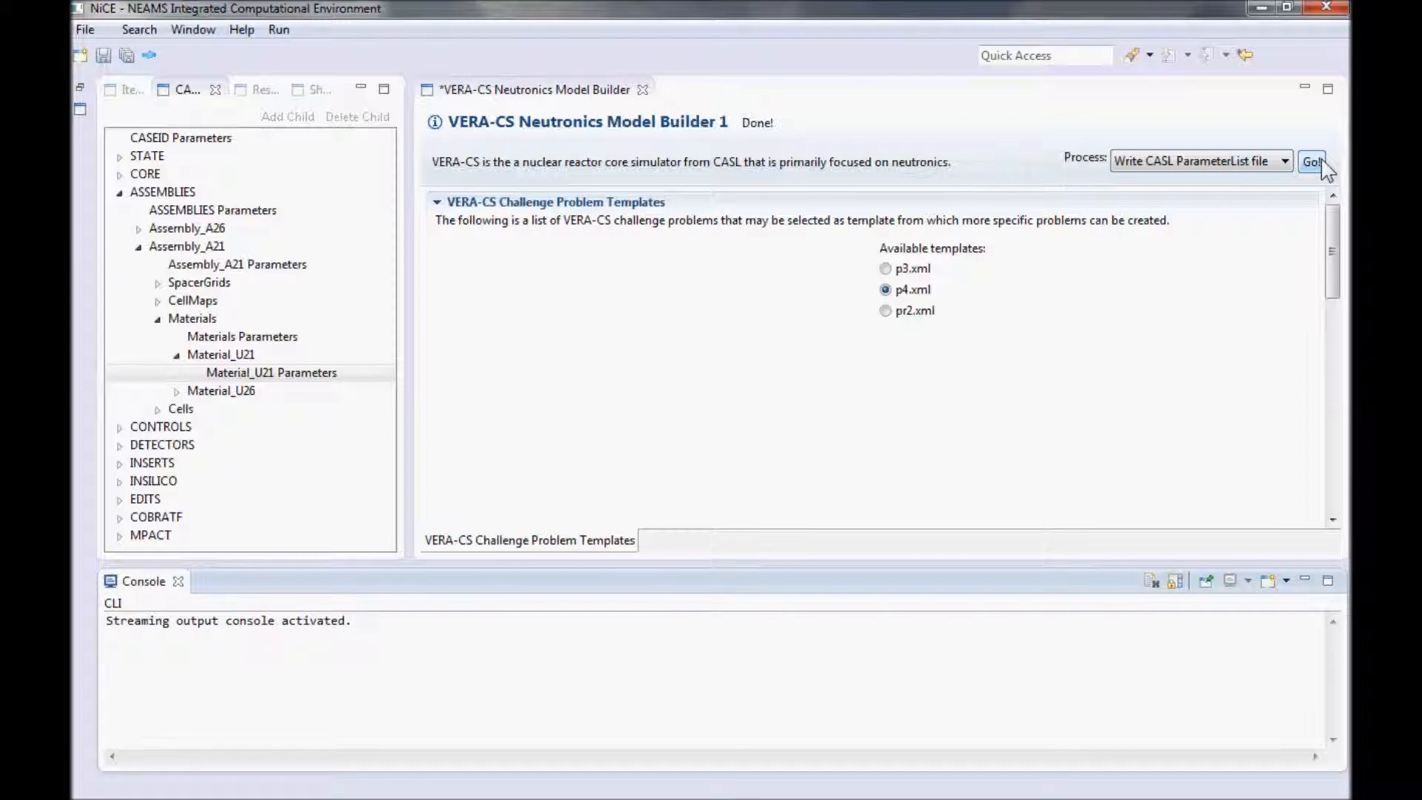
mouse_move(1097, 358)
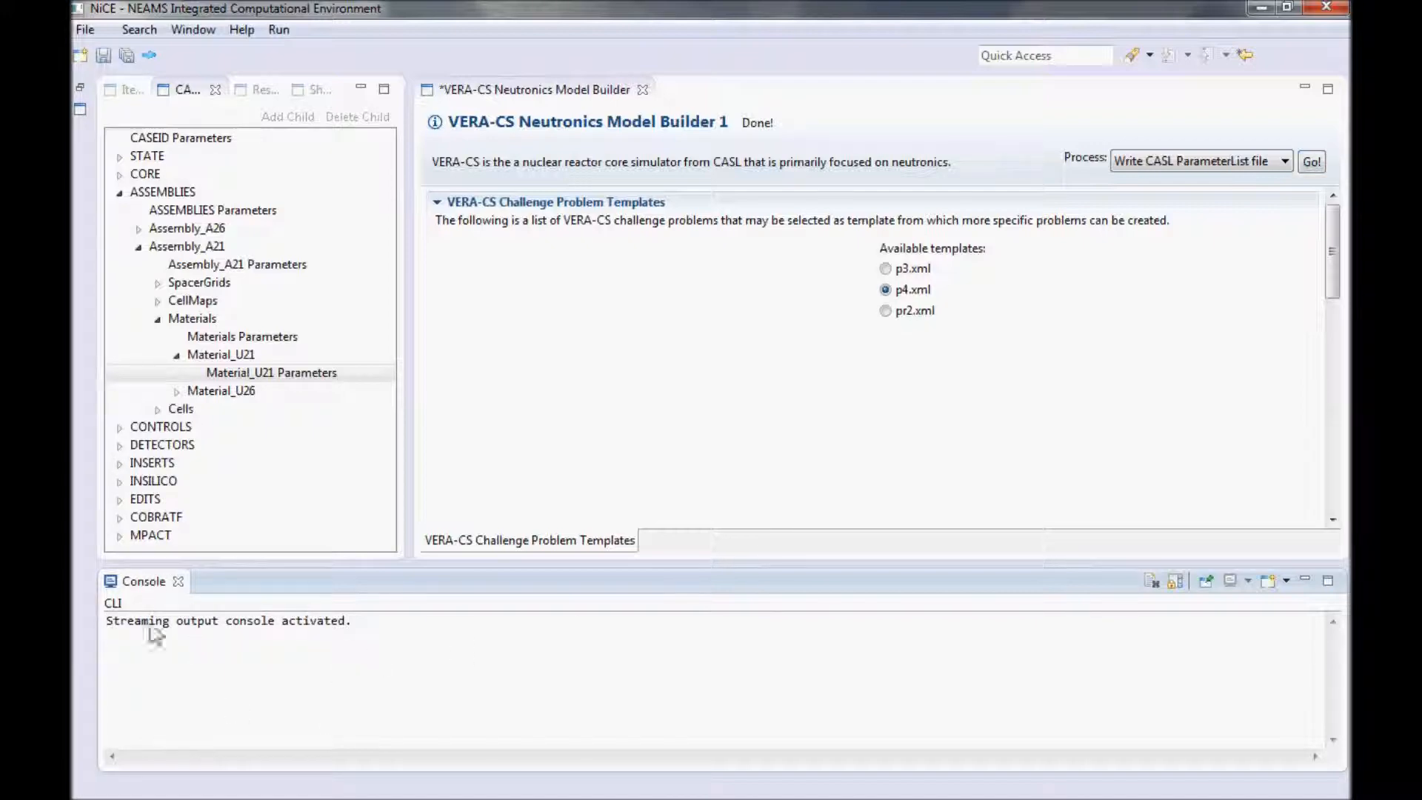
mouse_move(354, 655)
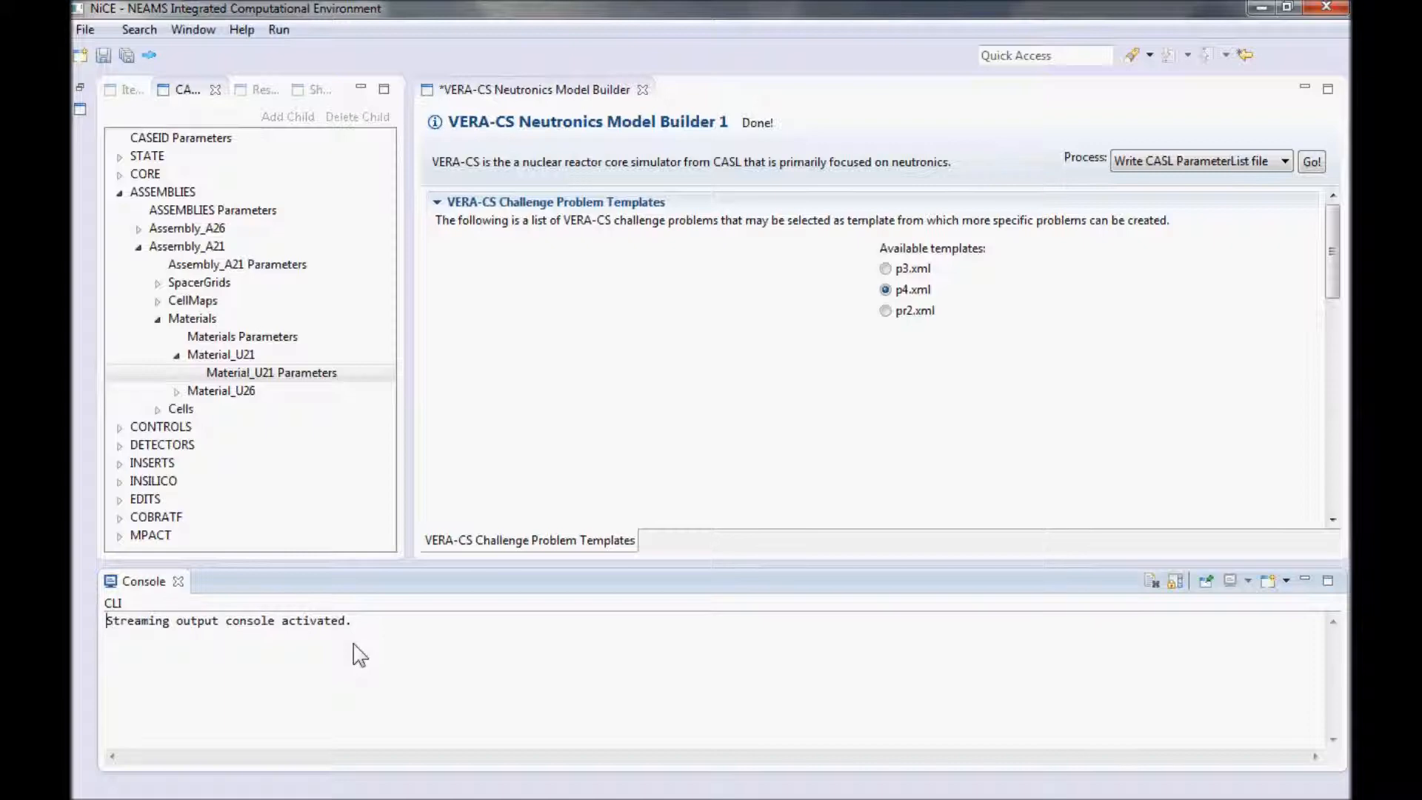
mouse_move(1088, 427)
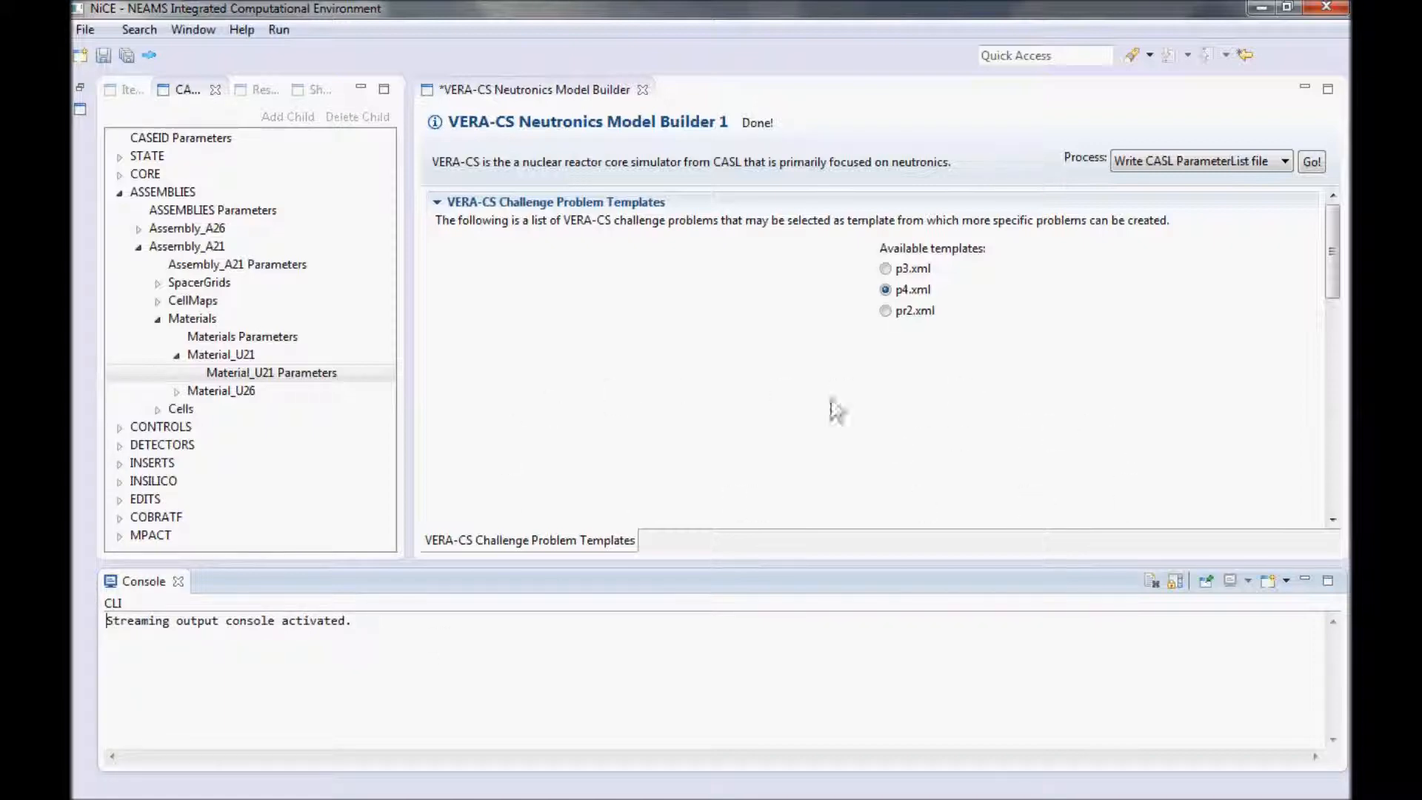
mouse_move(583, 419)
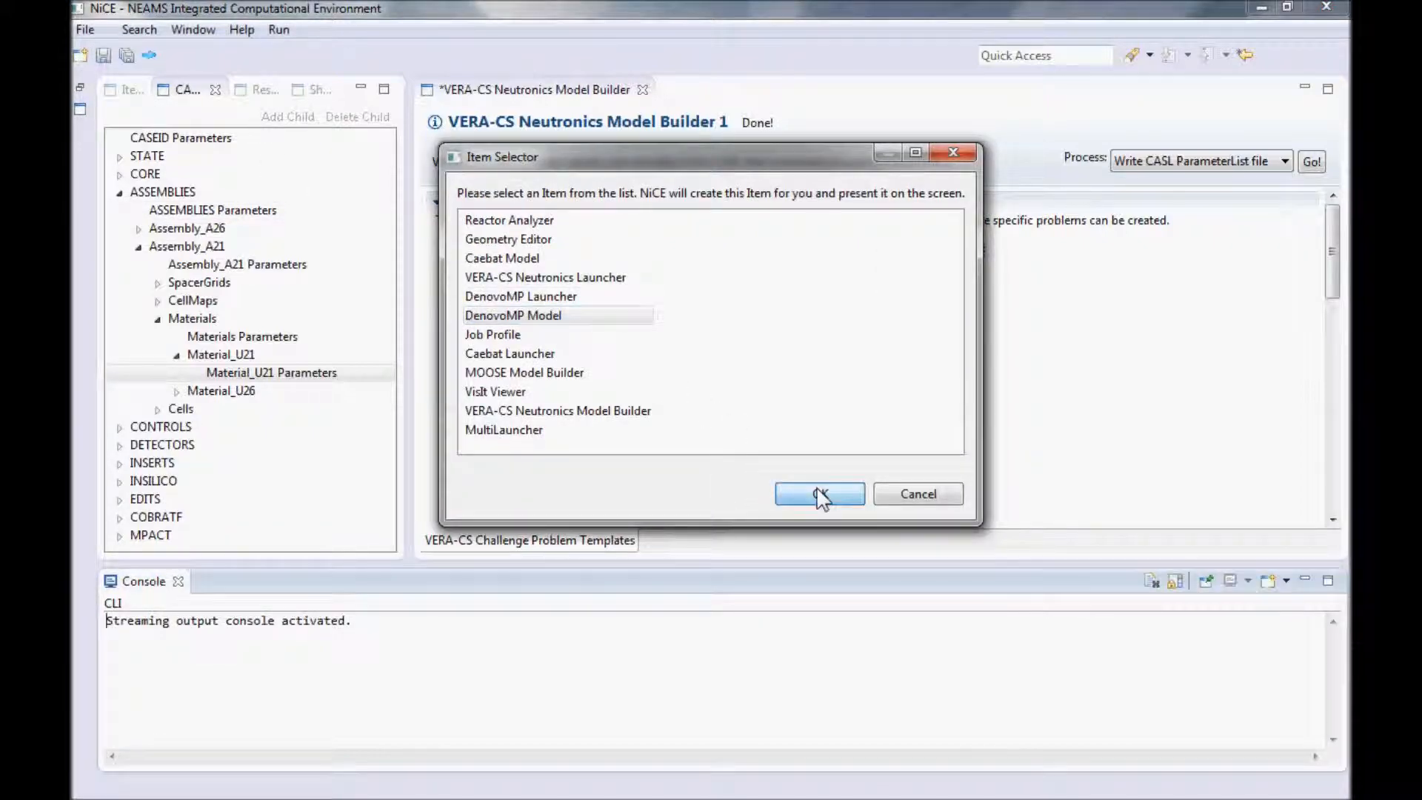
Step: Create the DenovoMP Model item and review its Neutronics Options, Predefined Geometry and Editing Databases pages
left_click(817, 494)
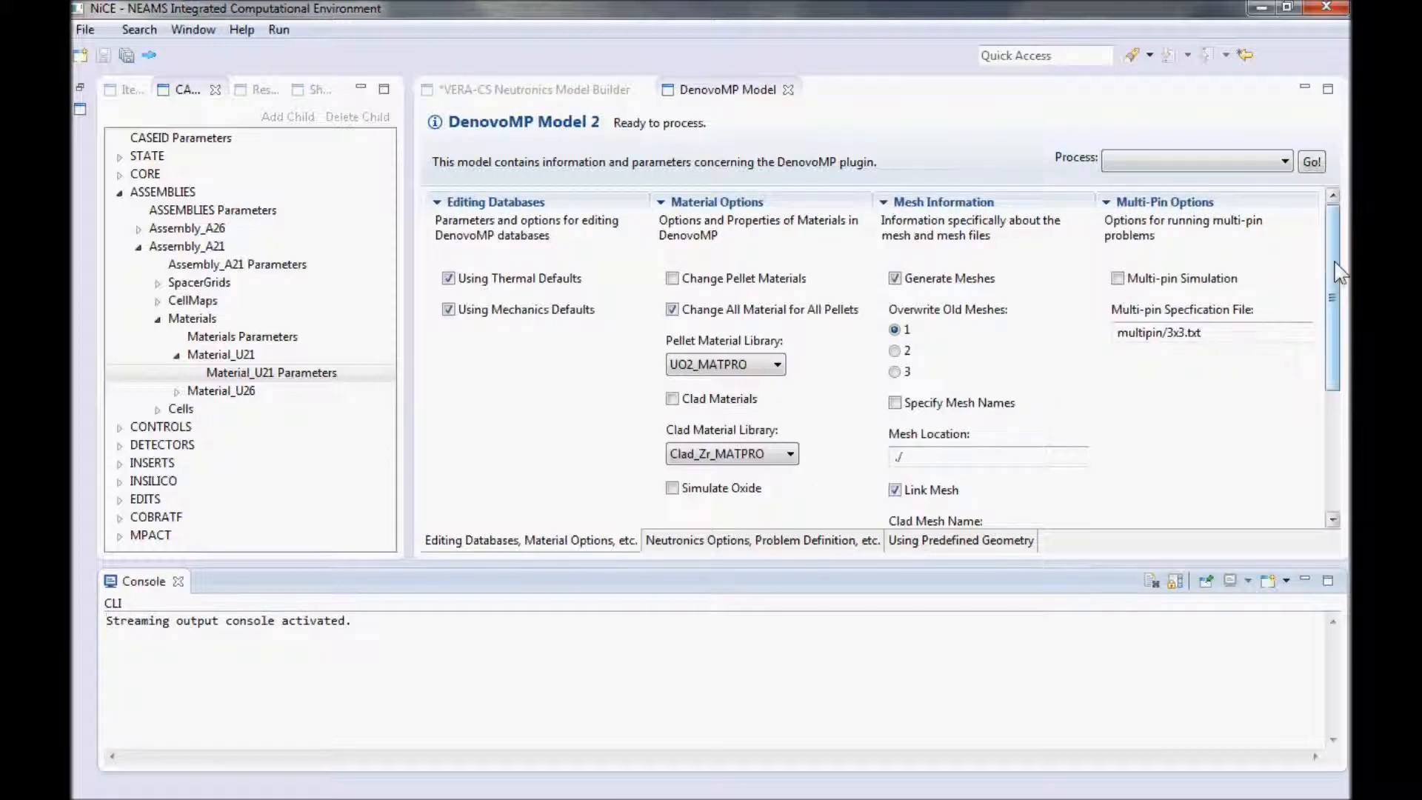
scroll("down", 3)
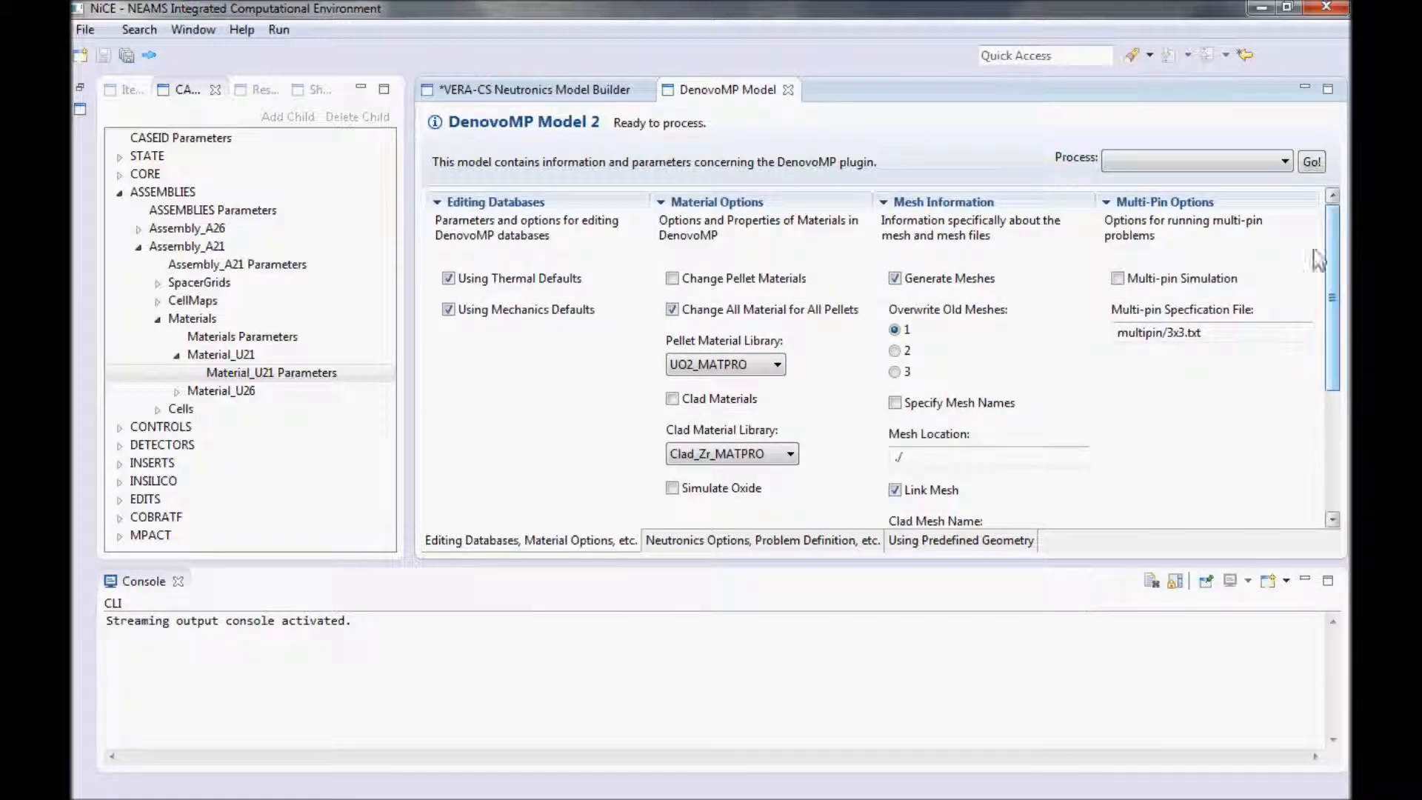
left_click(761, 539)
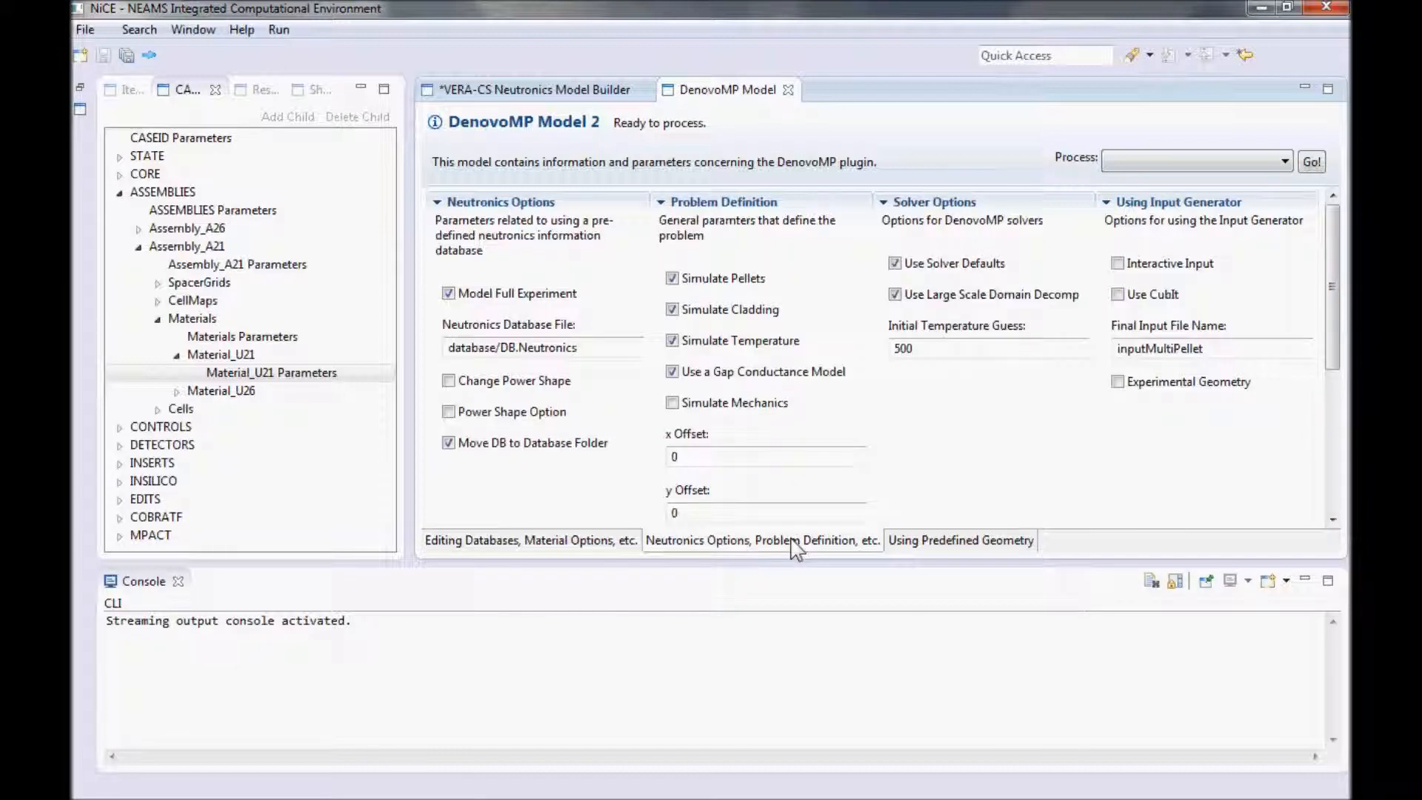
left_click(959, 539)
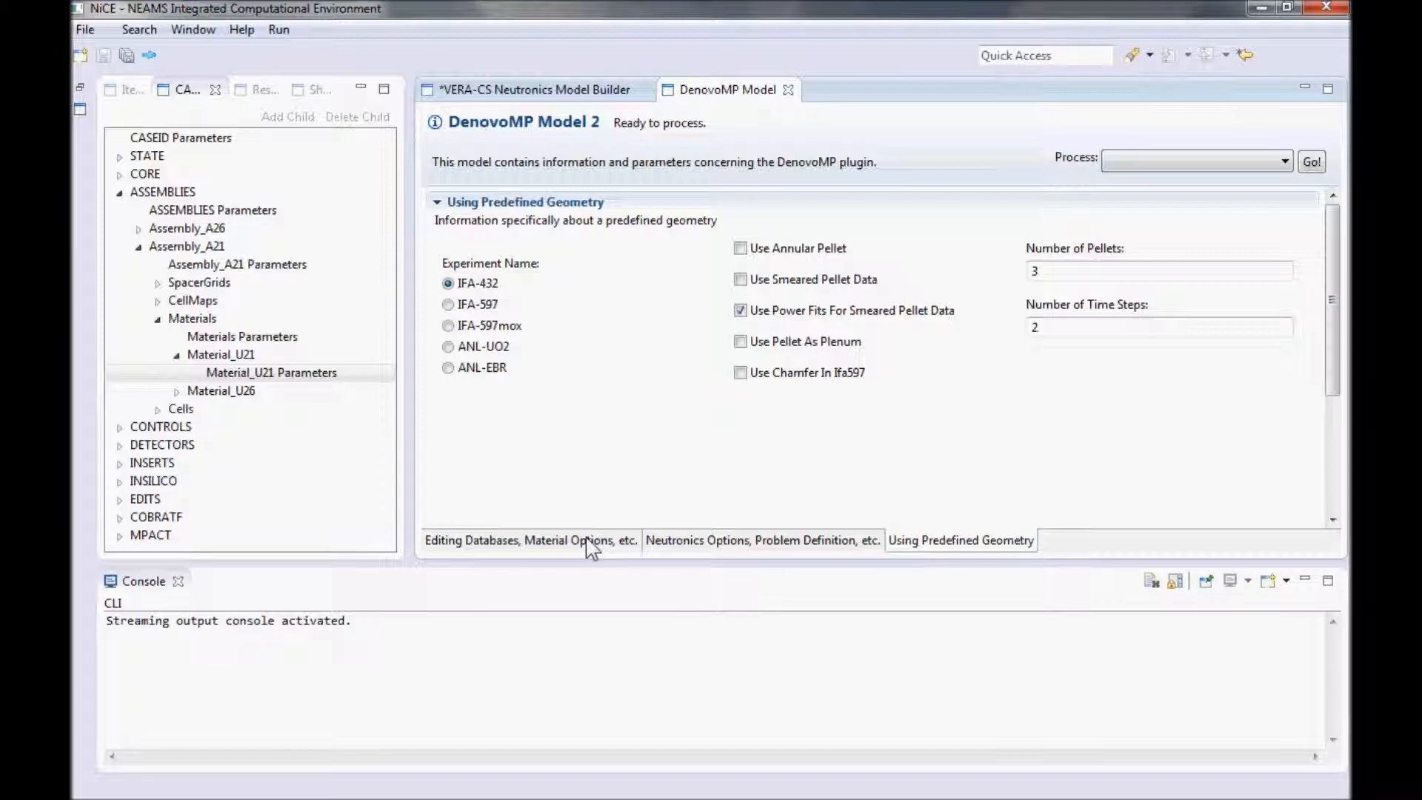
left_click(530, 539)
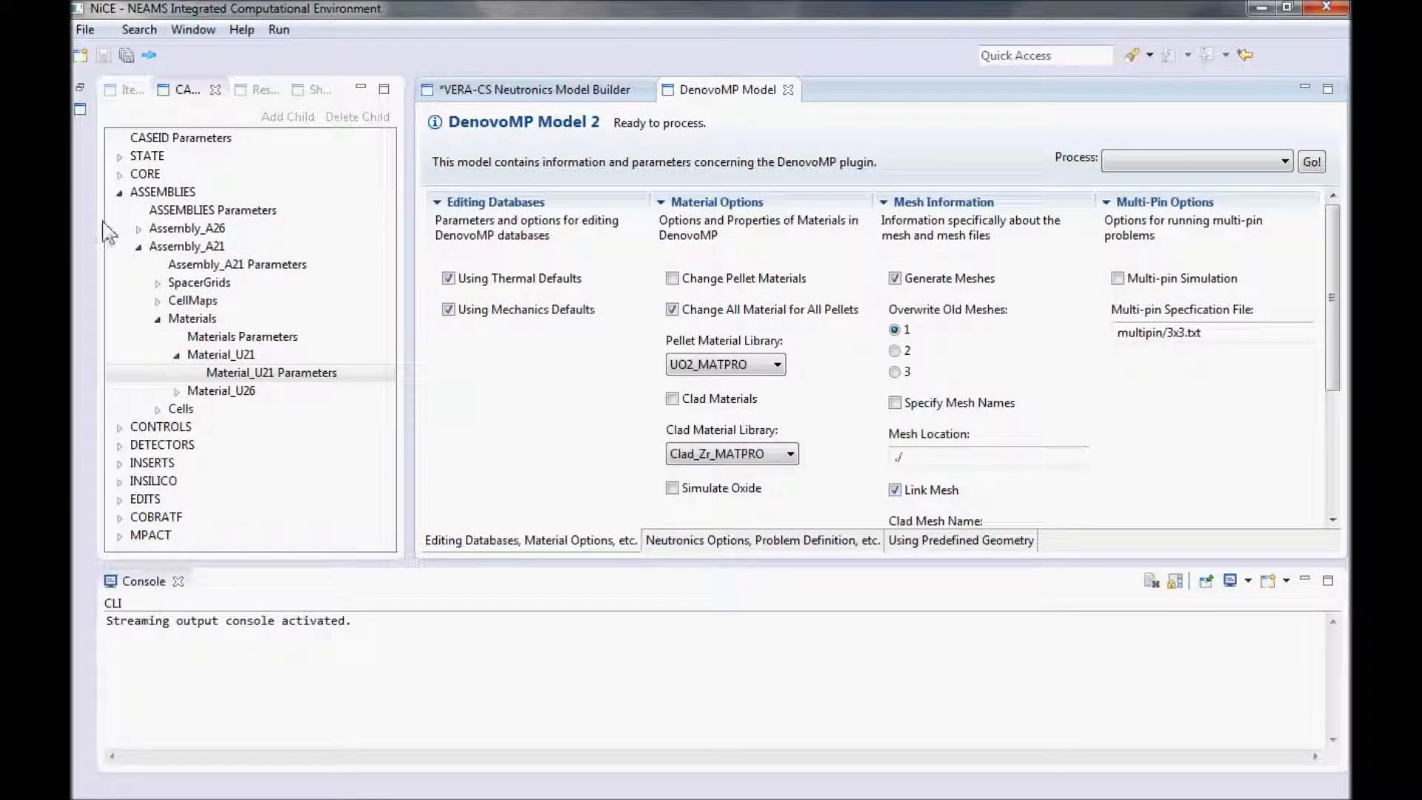
Step: Create a VERA-CS Neutronics Launcher item showing input file .project and platform orthanc.ornl.gov
left_click(535, 89)
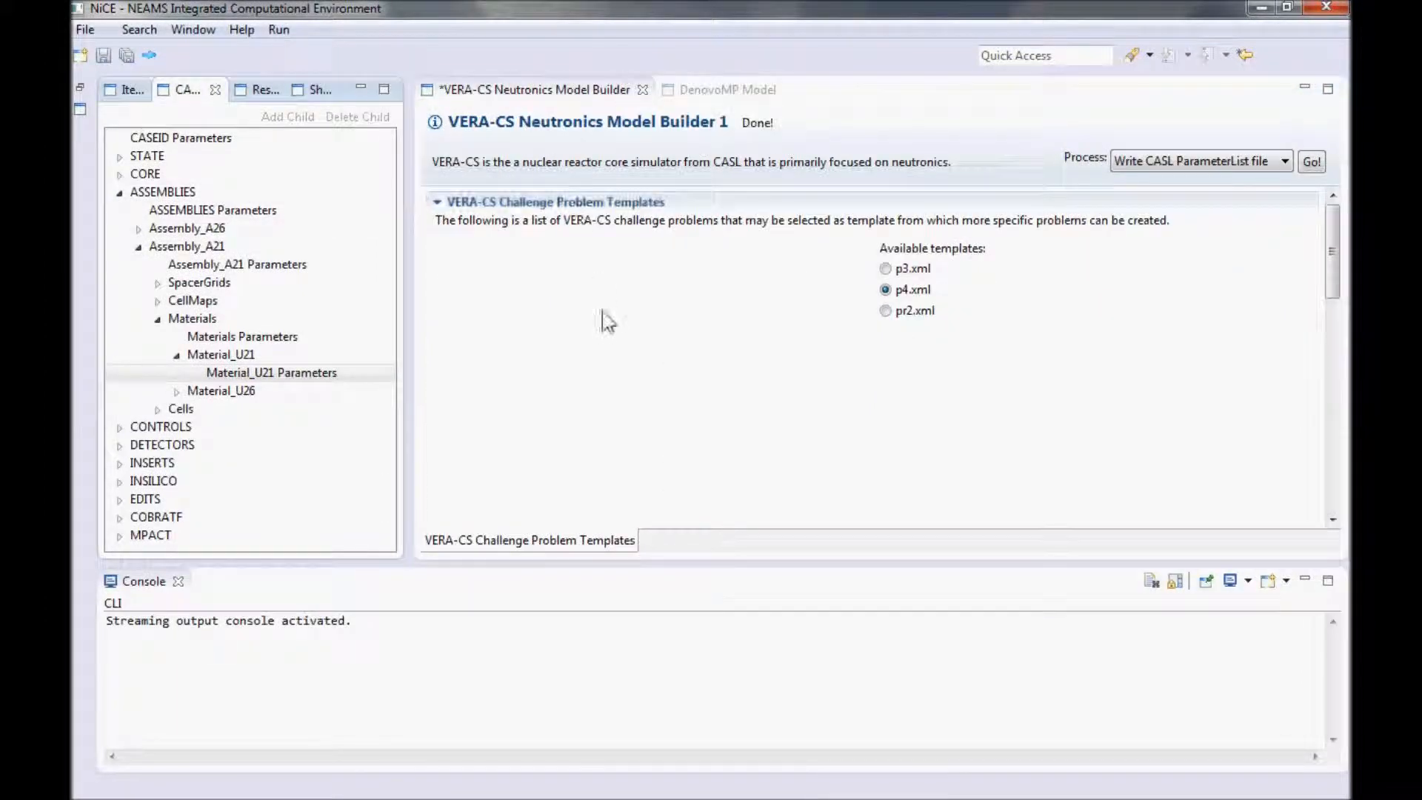
mouse_move(607, 327)
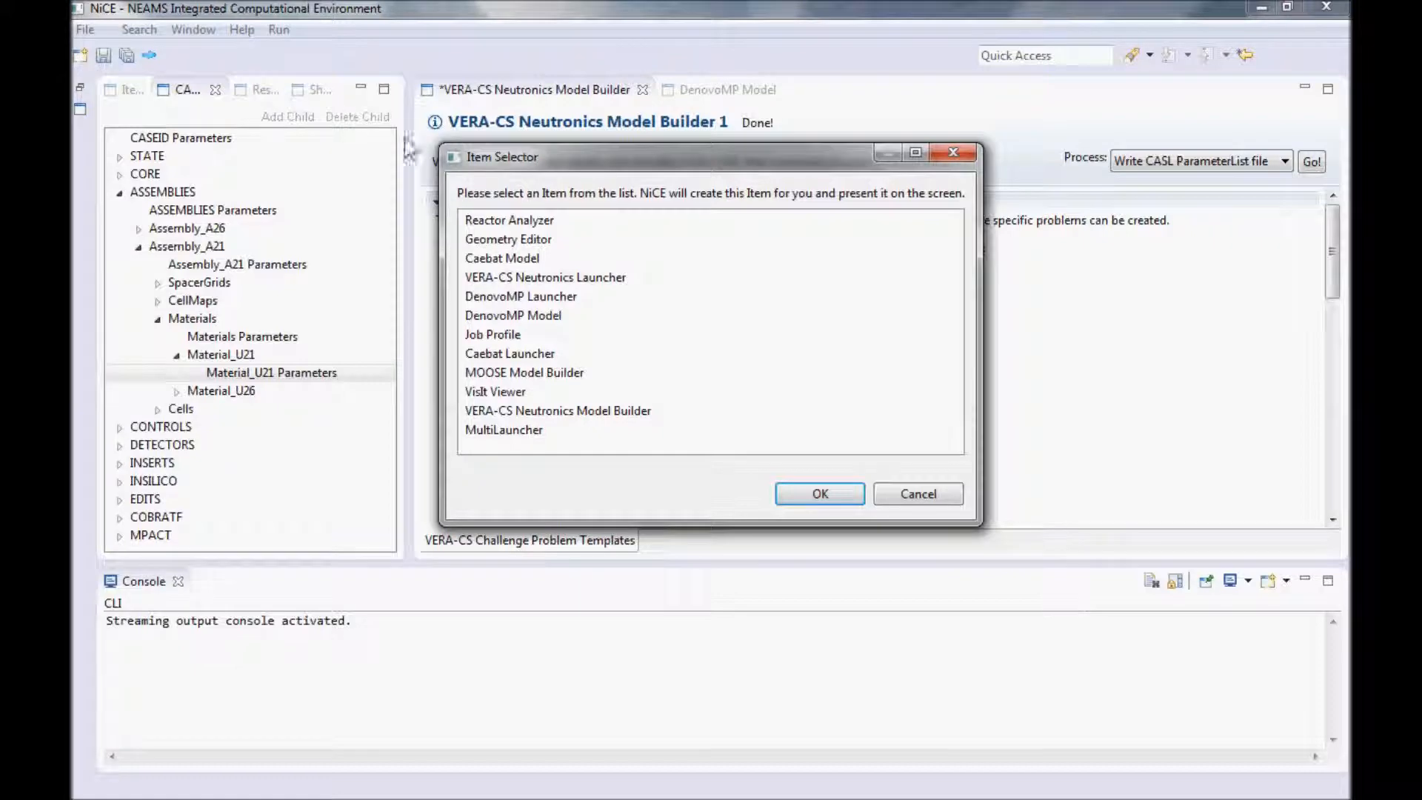
left_click(545, 276)
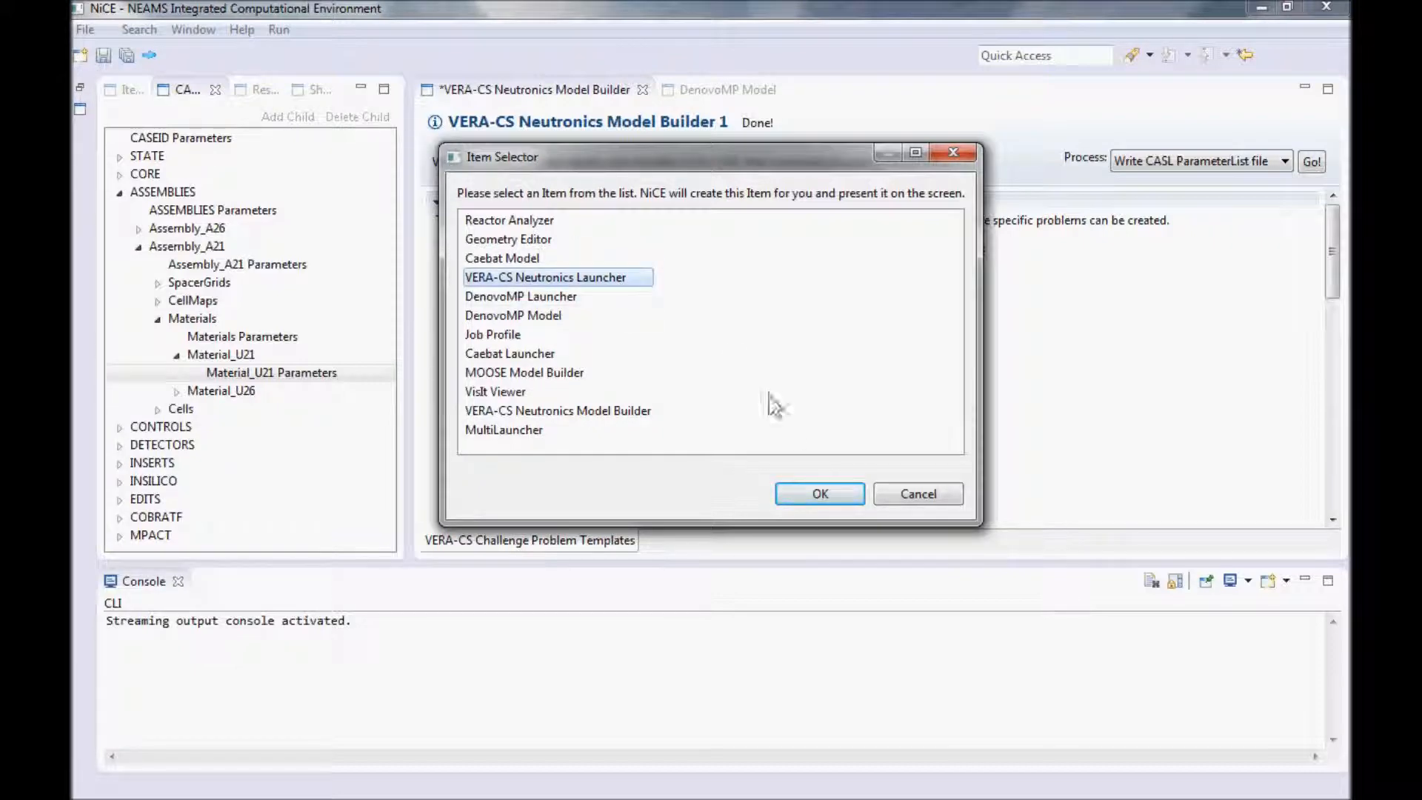
left_click(818, 494)
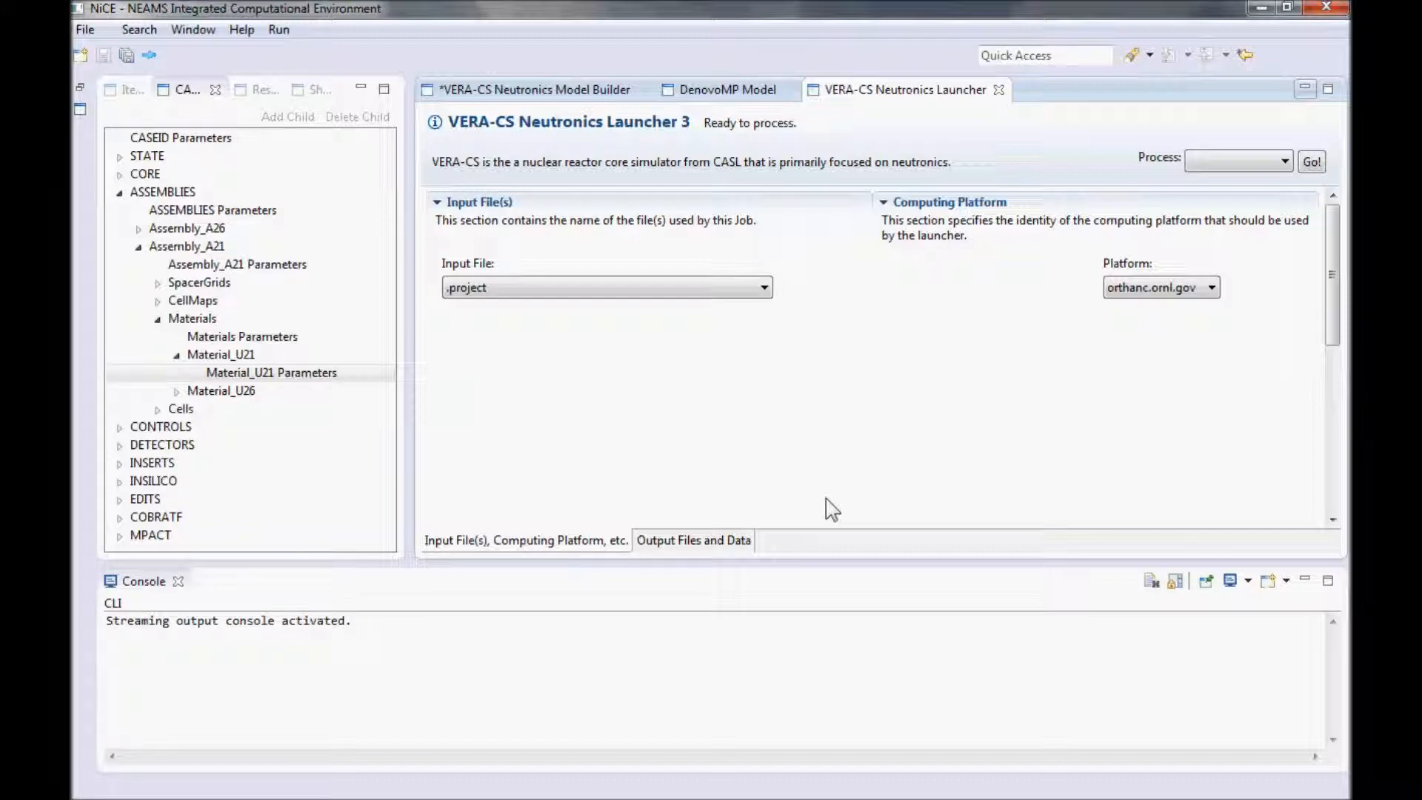
mouse_move(775, 317)
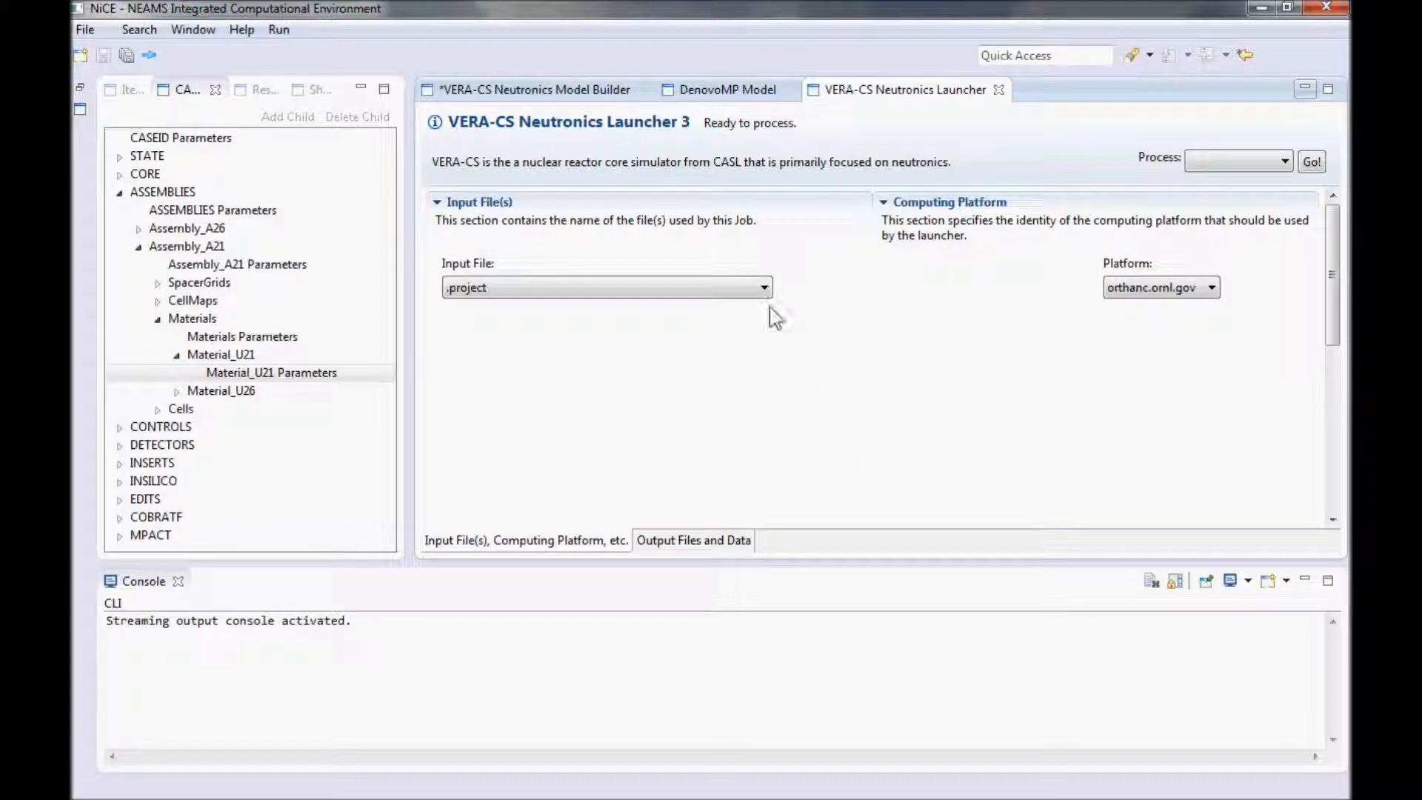
left_click(761, 286)
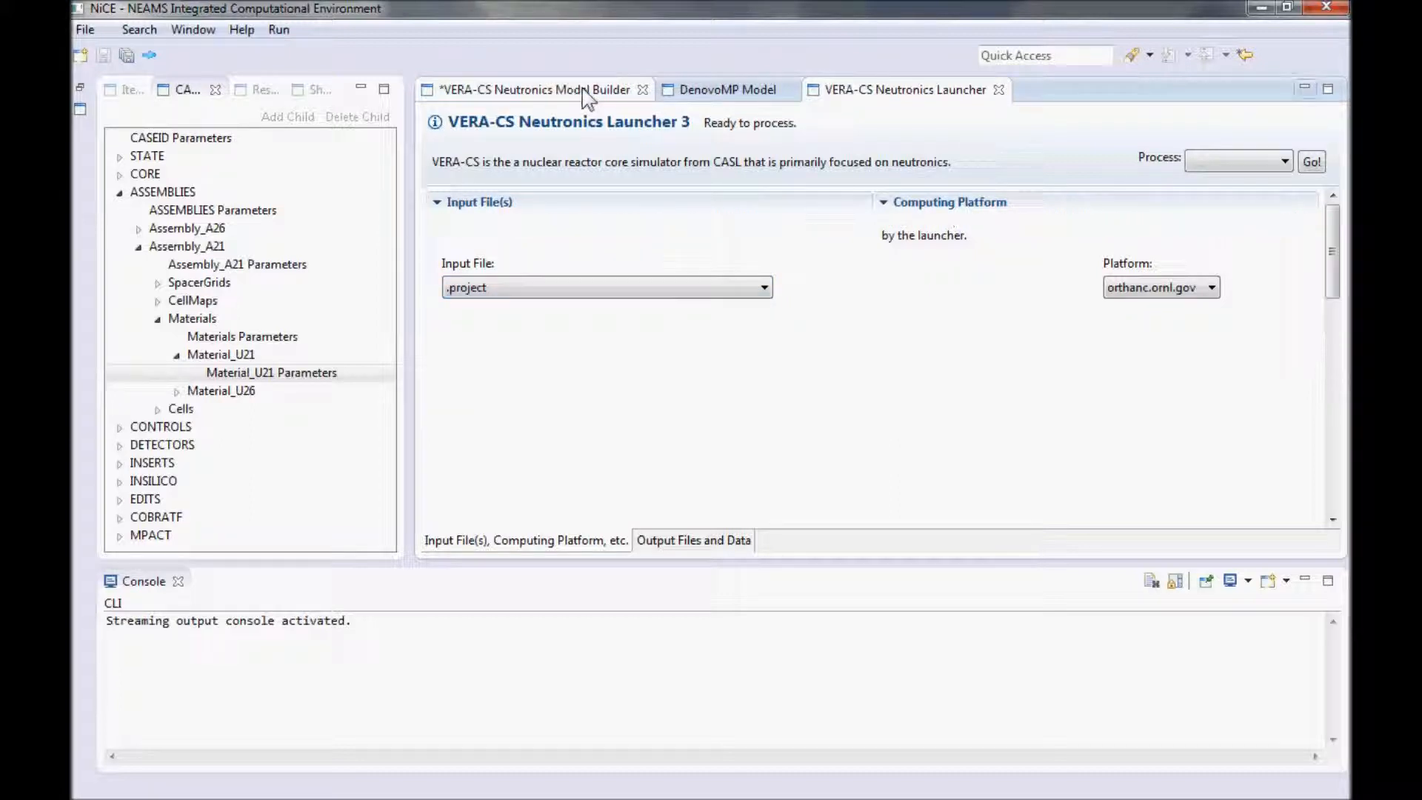
Step: Show the Item View list, return to the Launcher and bring up its available input files
left_click(535, 89)
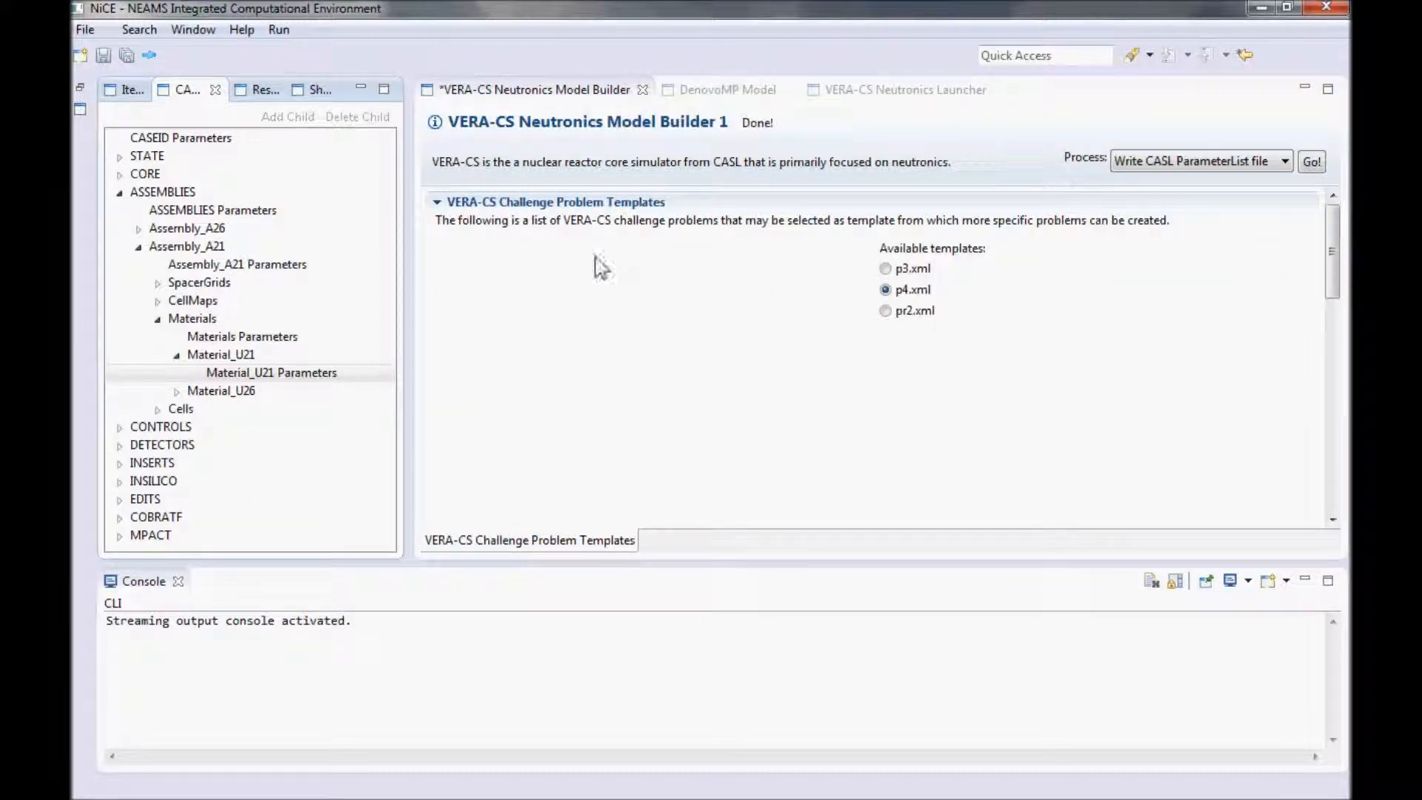
left_click(131, 88)
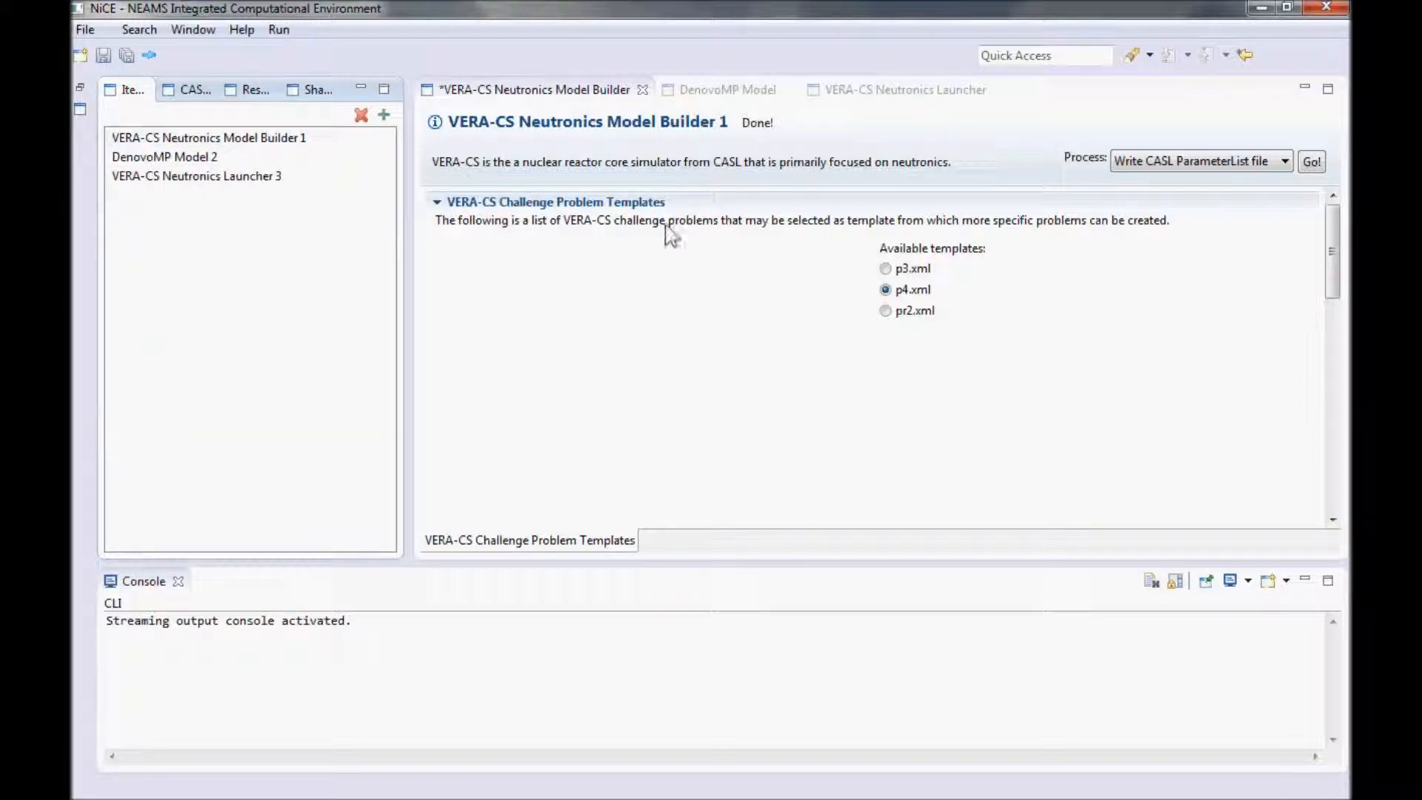
left_click(905, 88)
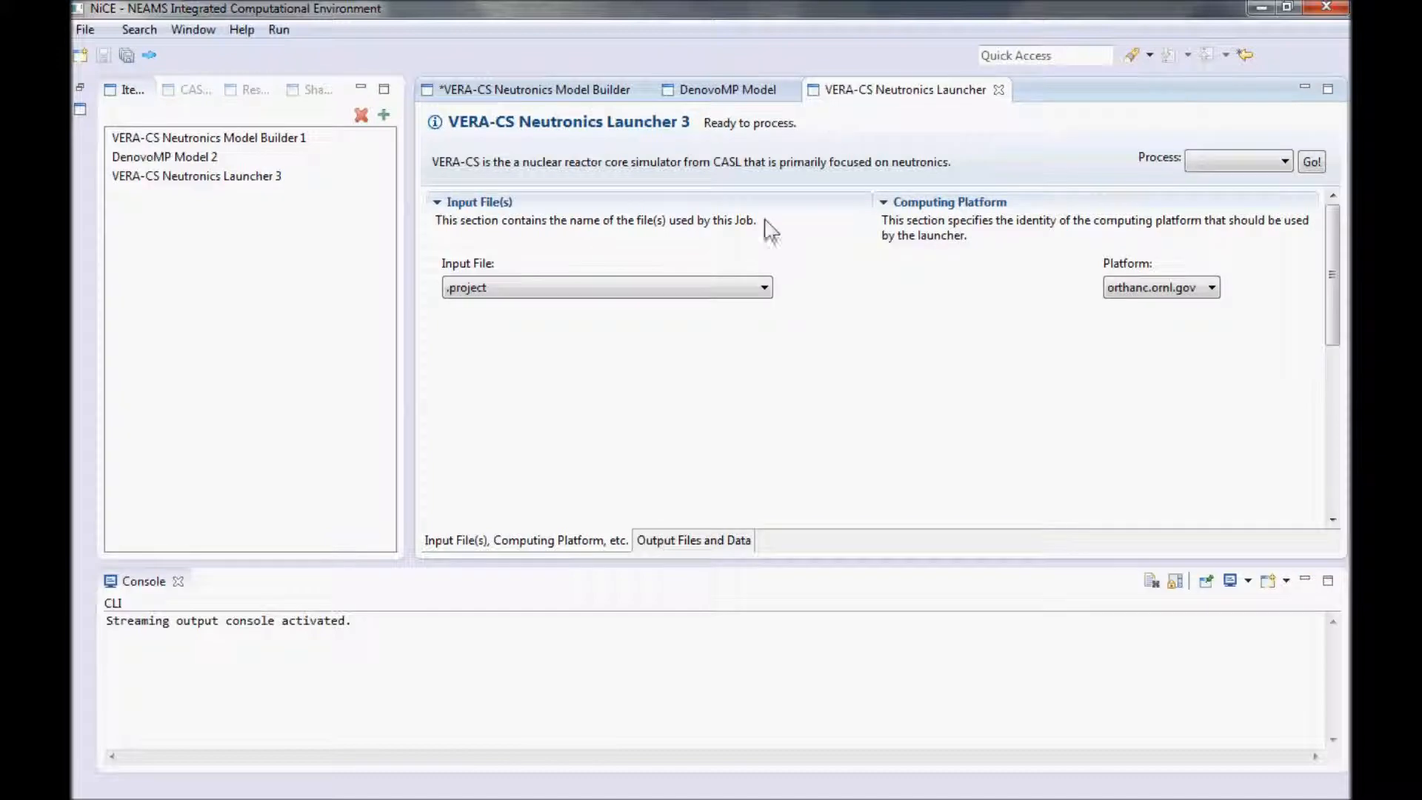
left_click(763, 286)
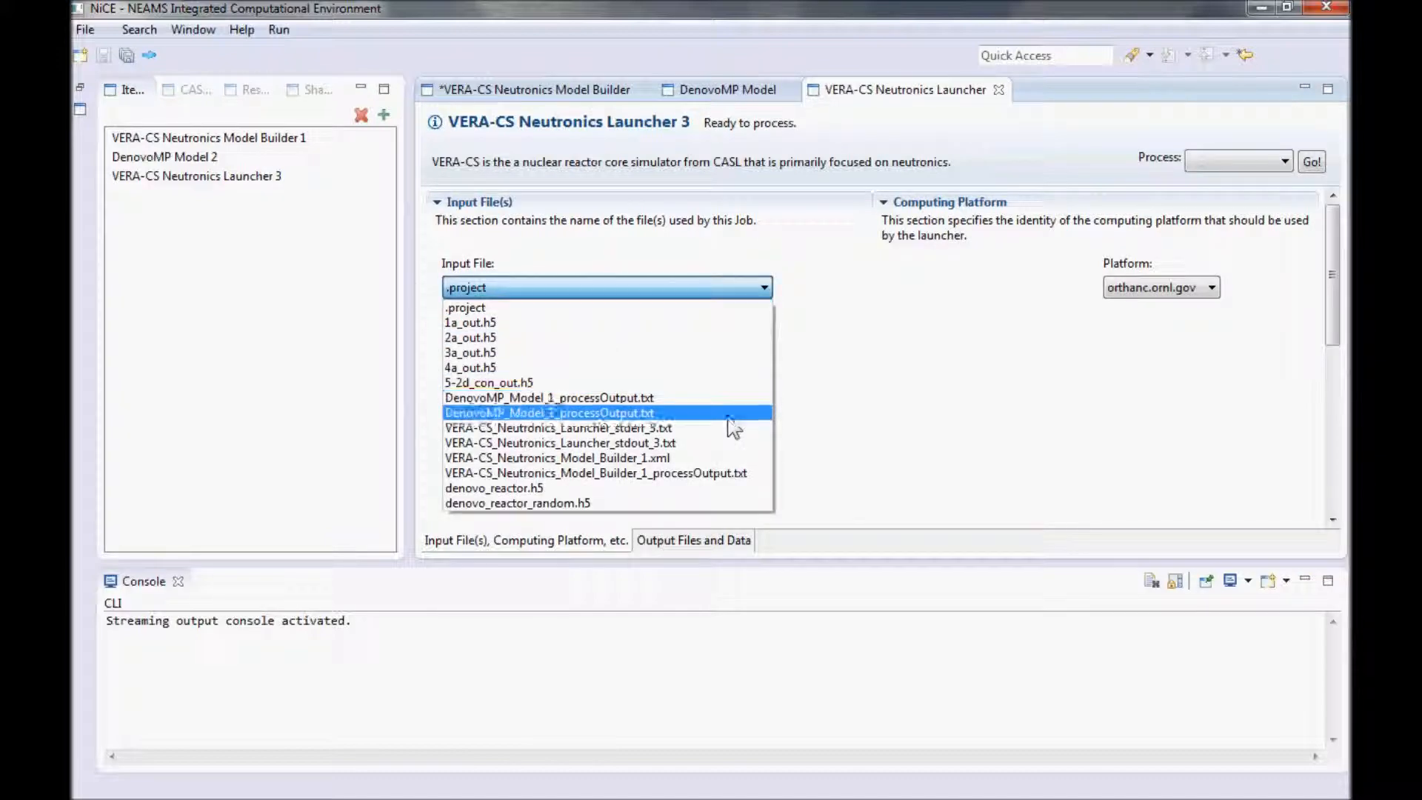
Step: Make VERA-CS_Neutronics_Model_Builder_1.xml the input file and keep orthanc.ornl.gov as the platform
left_click(557, 457)
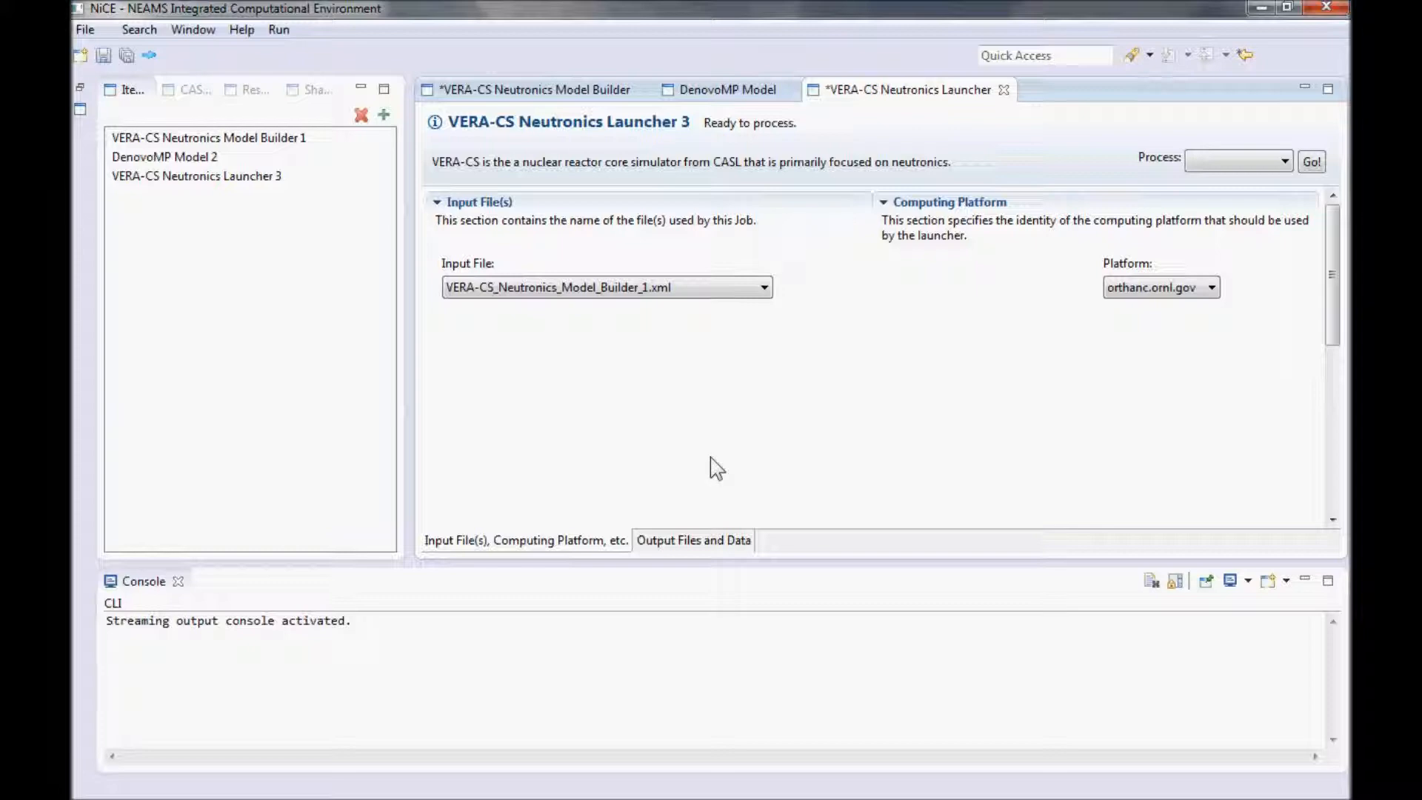
left_click(1162, 286)
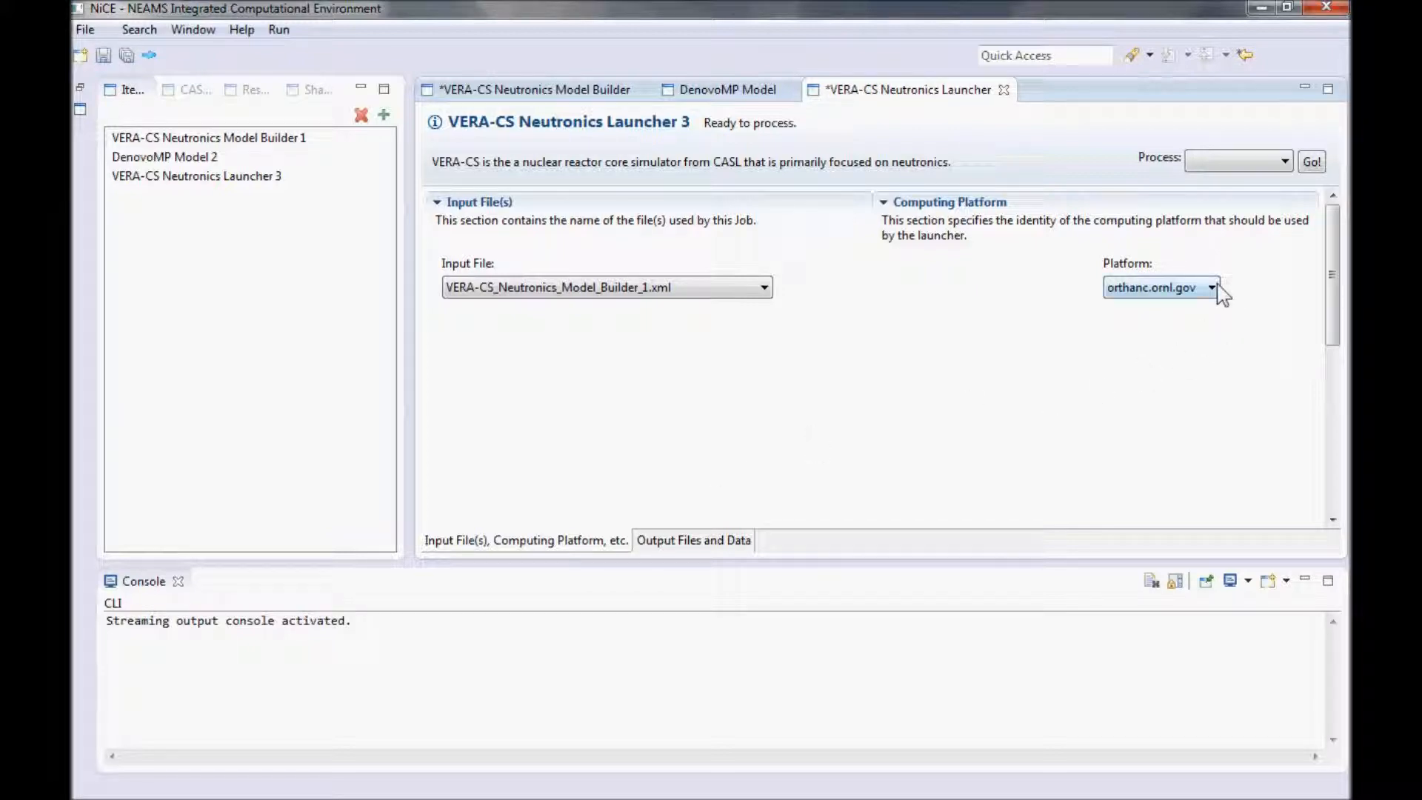
left_click(1213, 288)
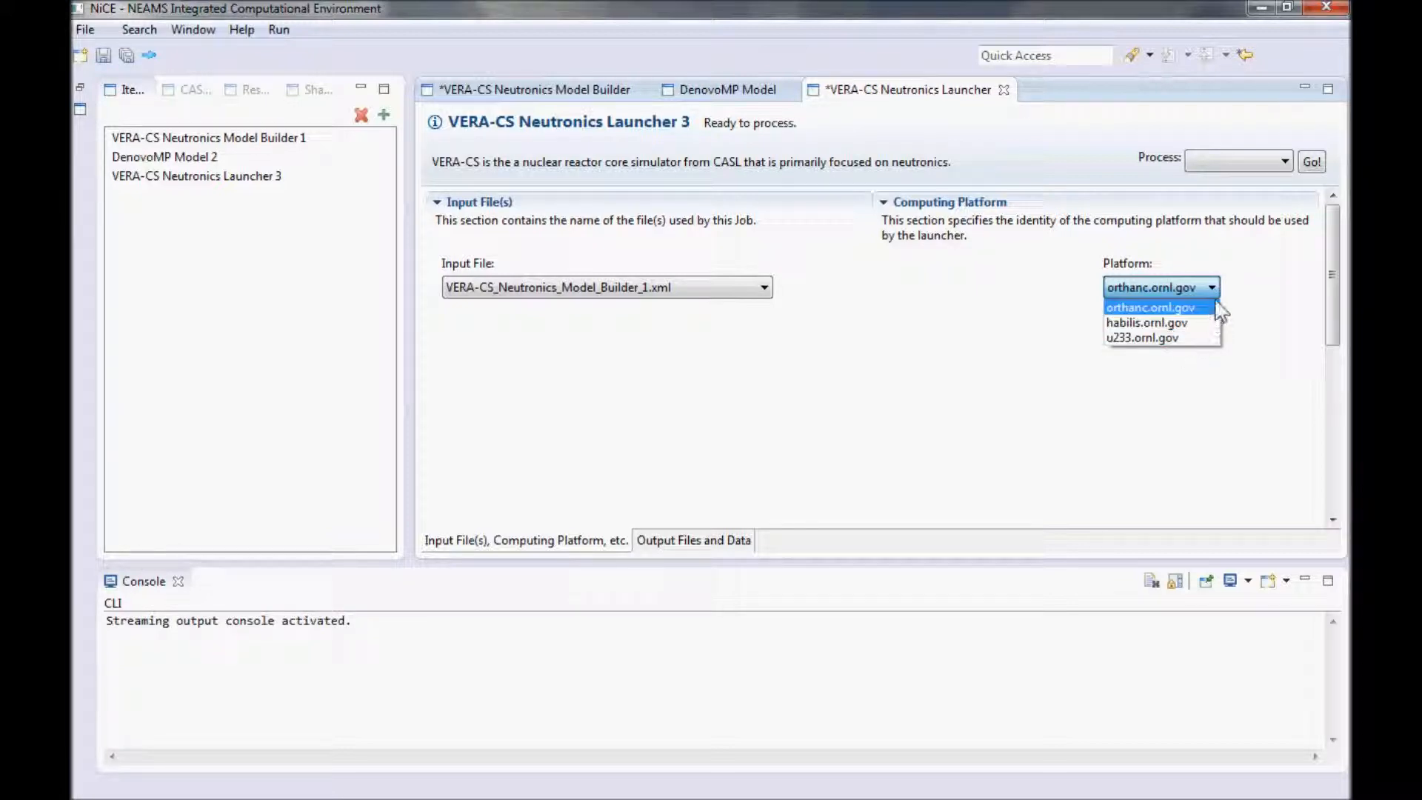
left_click(1149, 306)
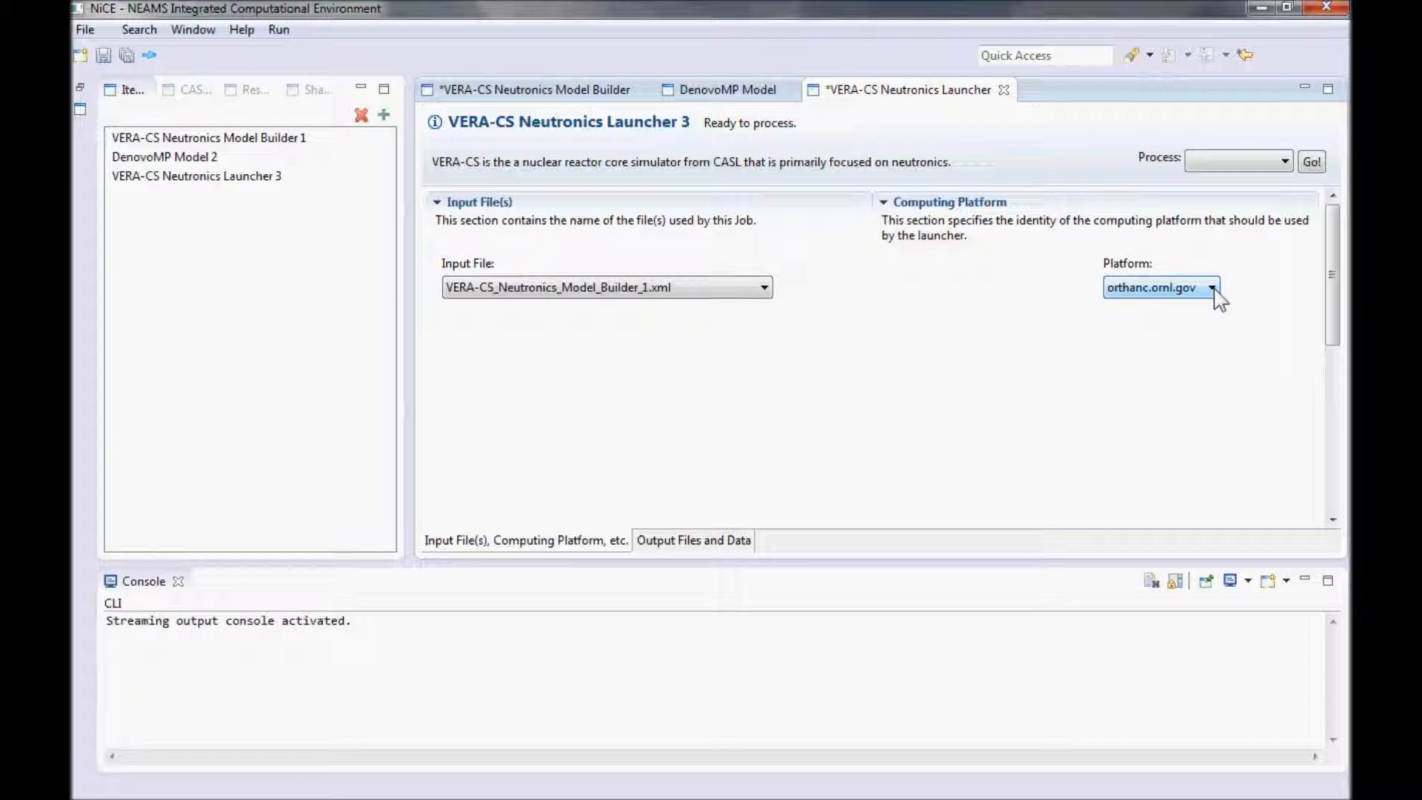
mouse_move(1238, 268)
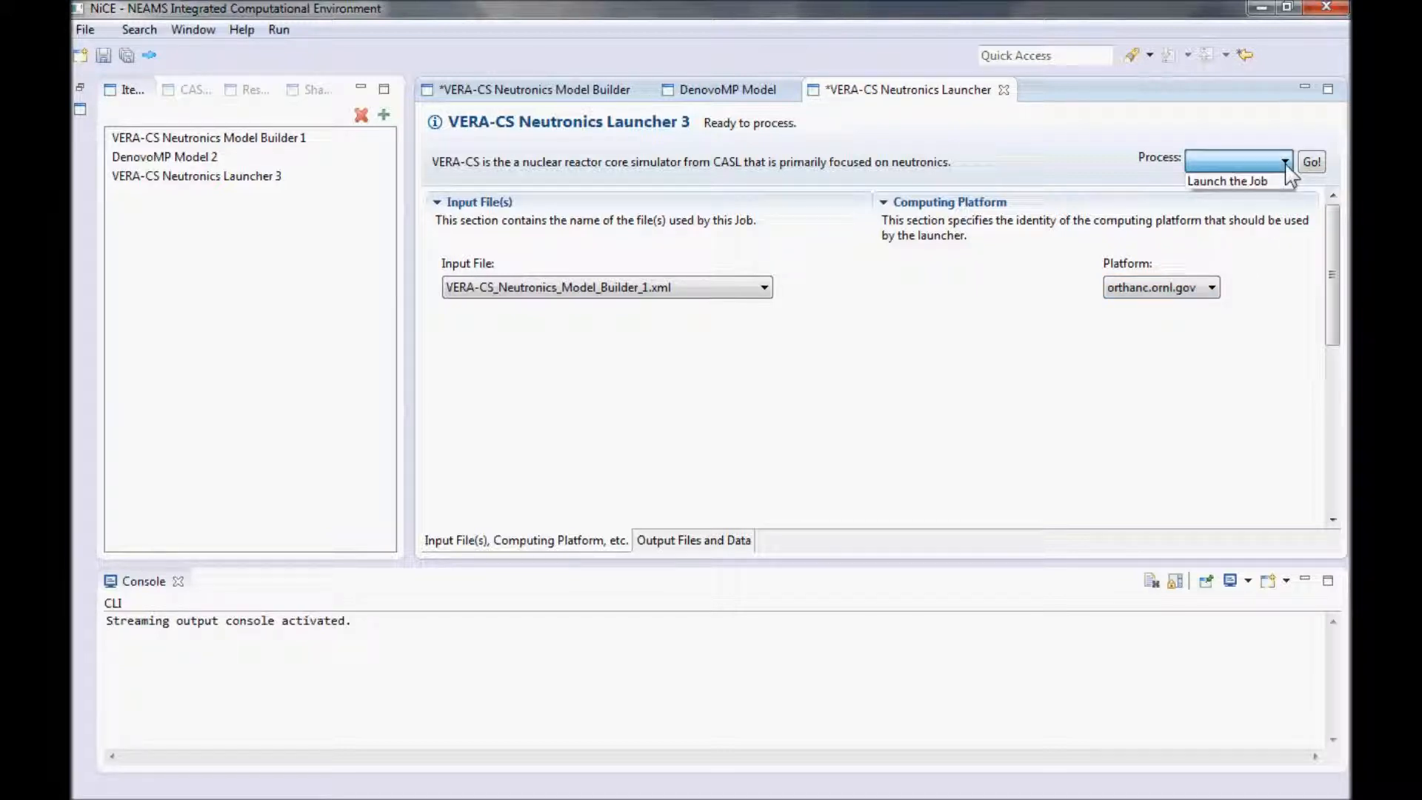
Step: Run Launch the Job and cancel the Log-in Information credentials request
left_click(1229, 181)
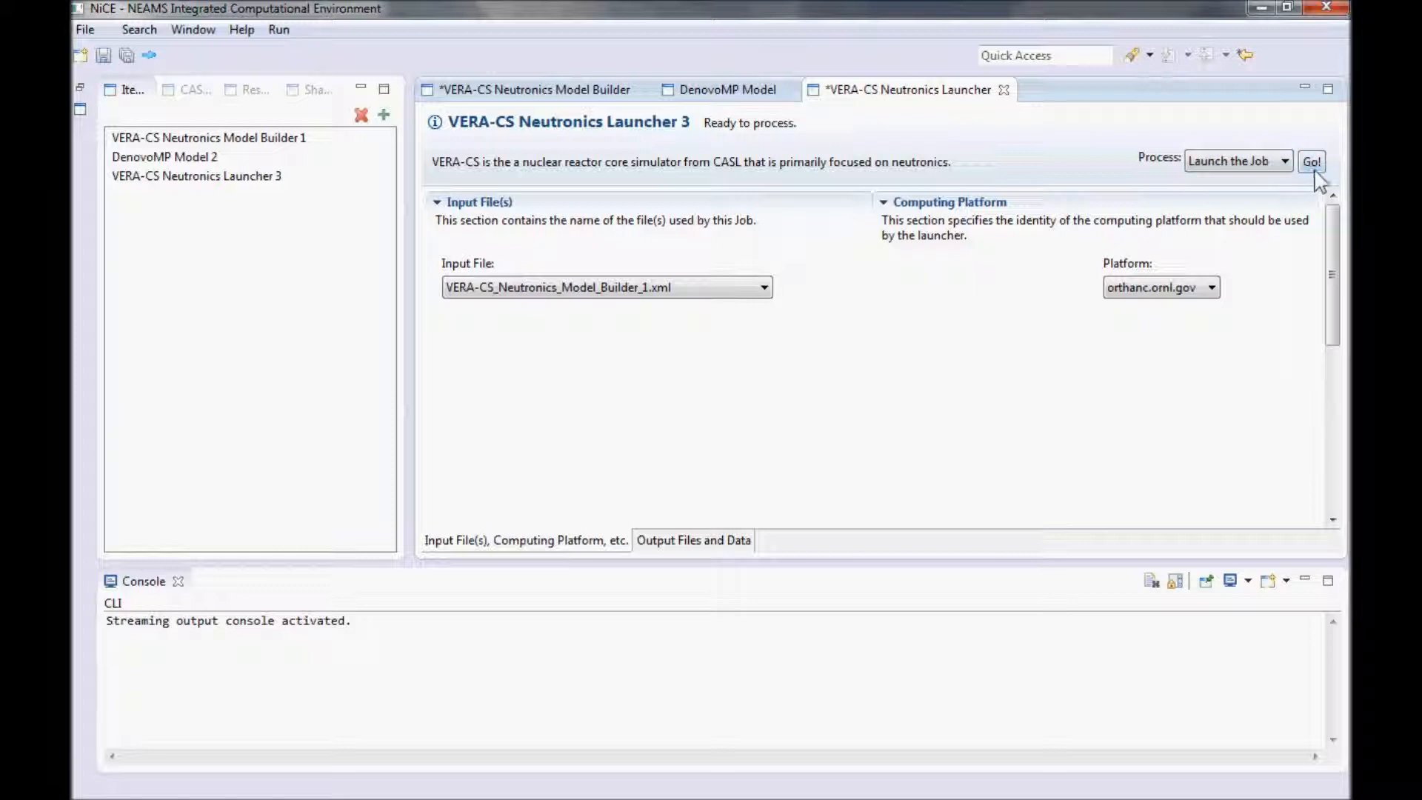
left_click(1310, 162)
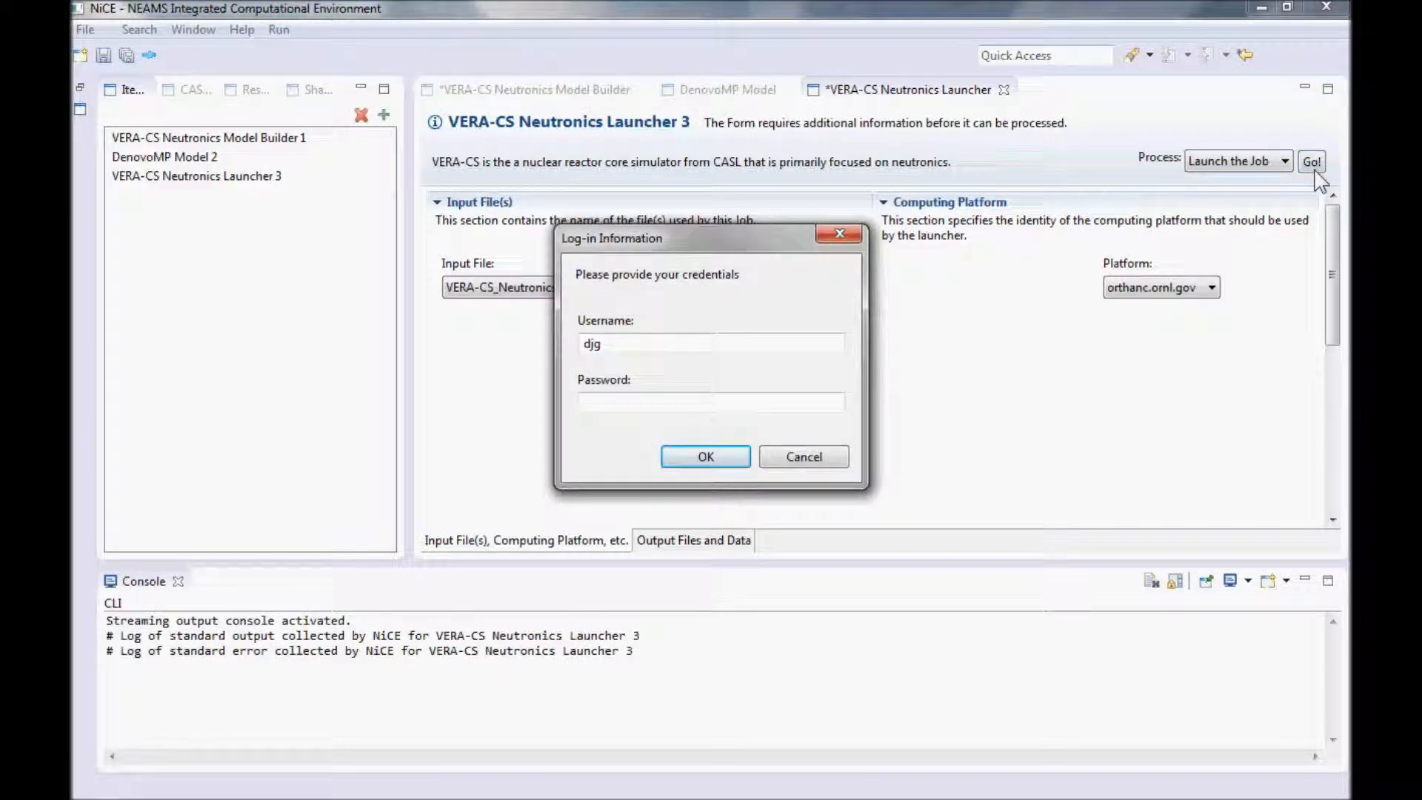
mouse_move(286, 578)
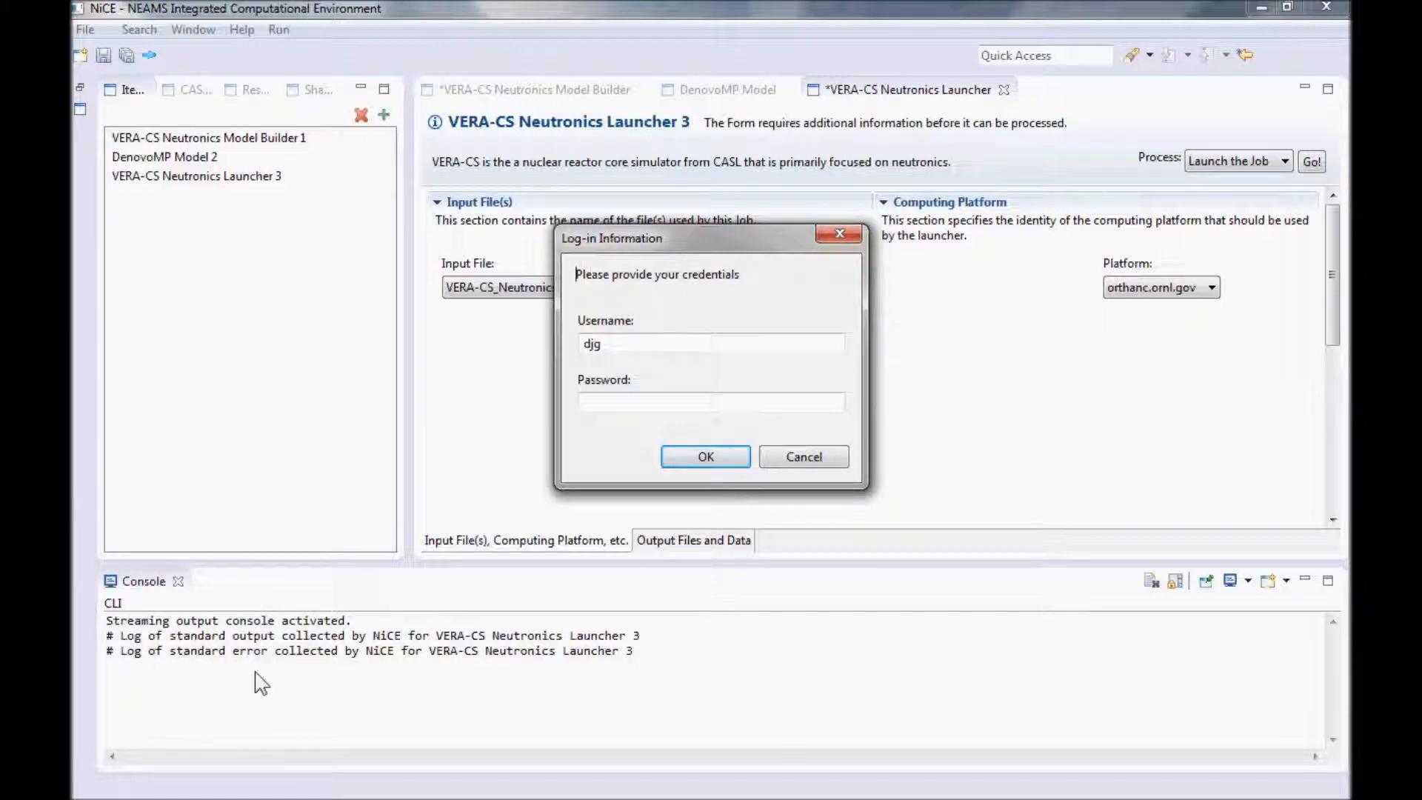
mouse_move(288, 655)
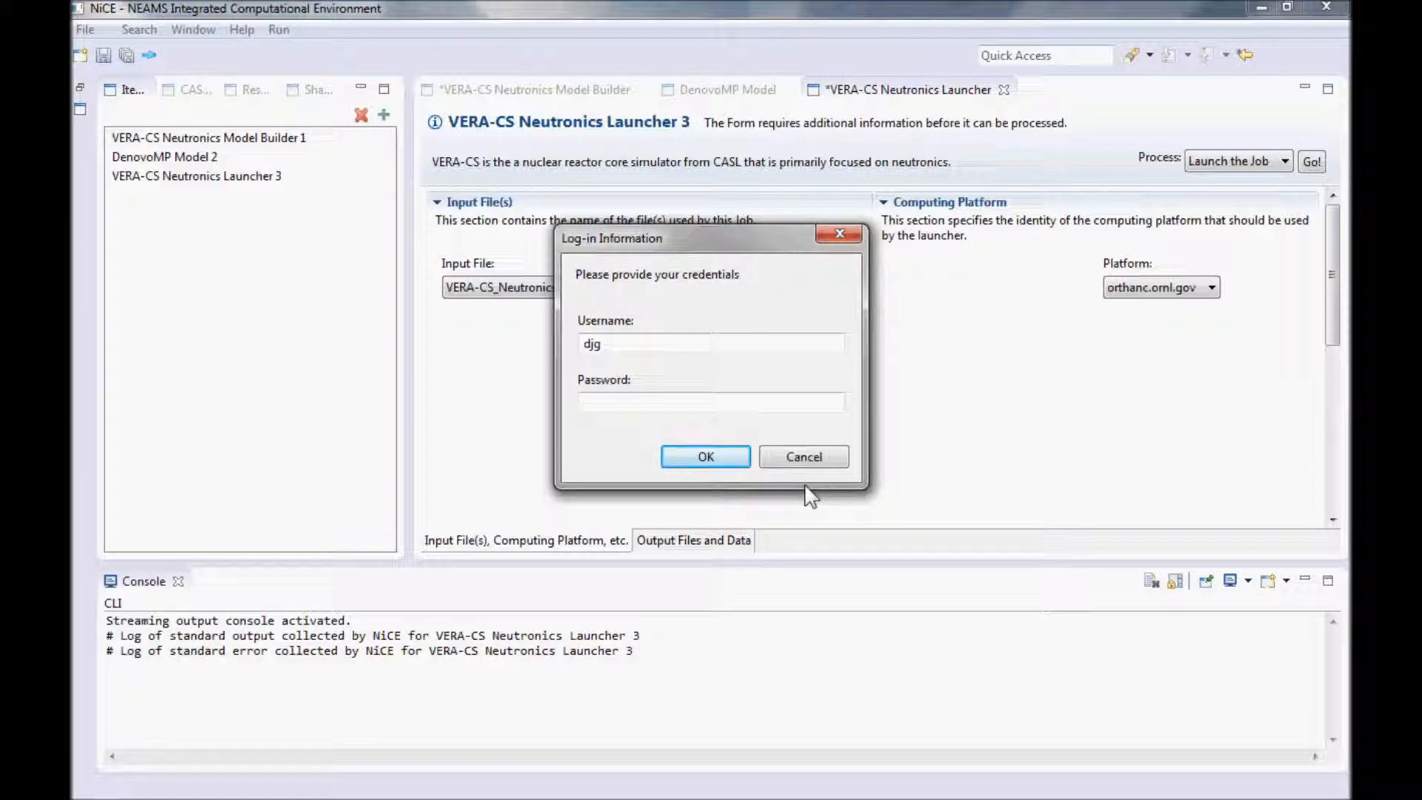
left_click(801, 456)
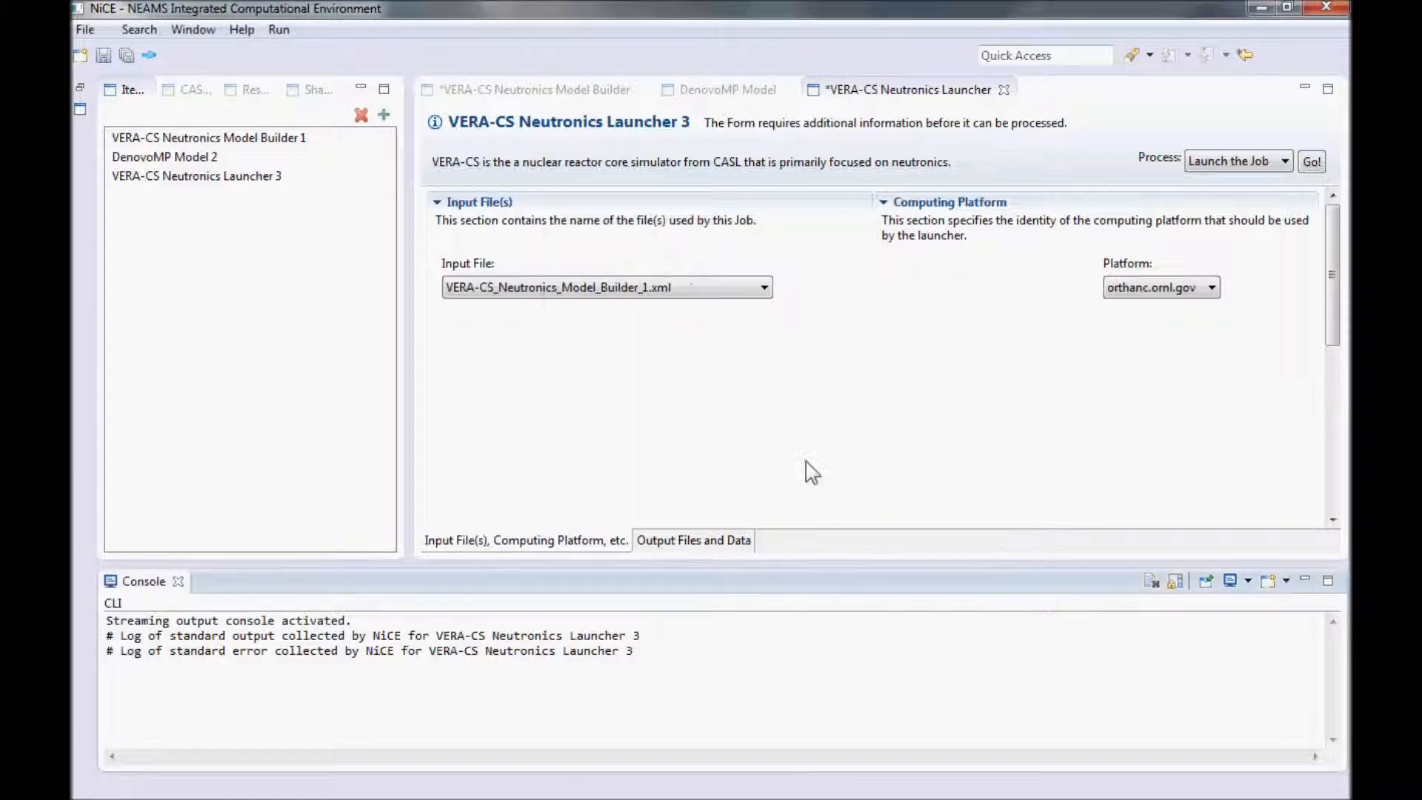
mouse_move(145, 108)
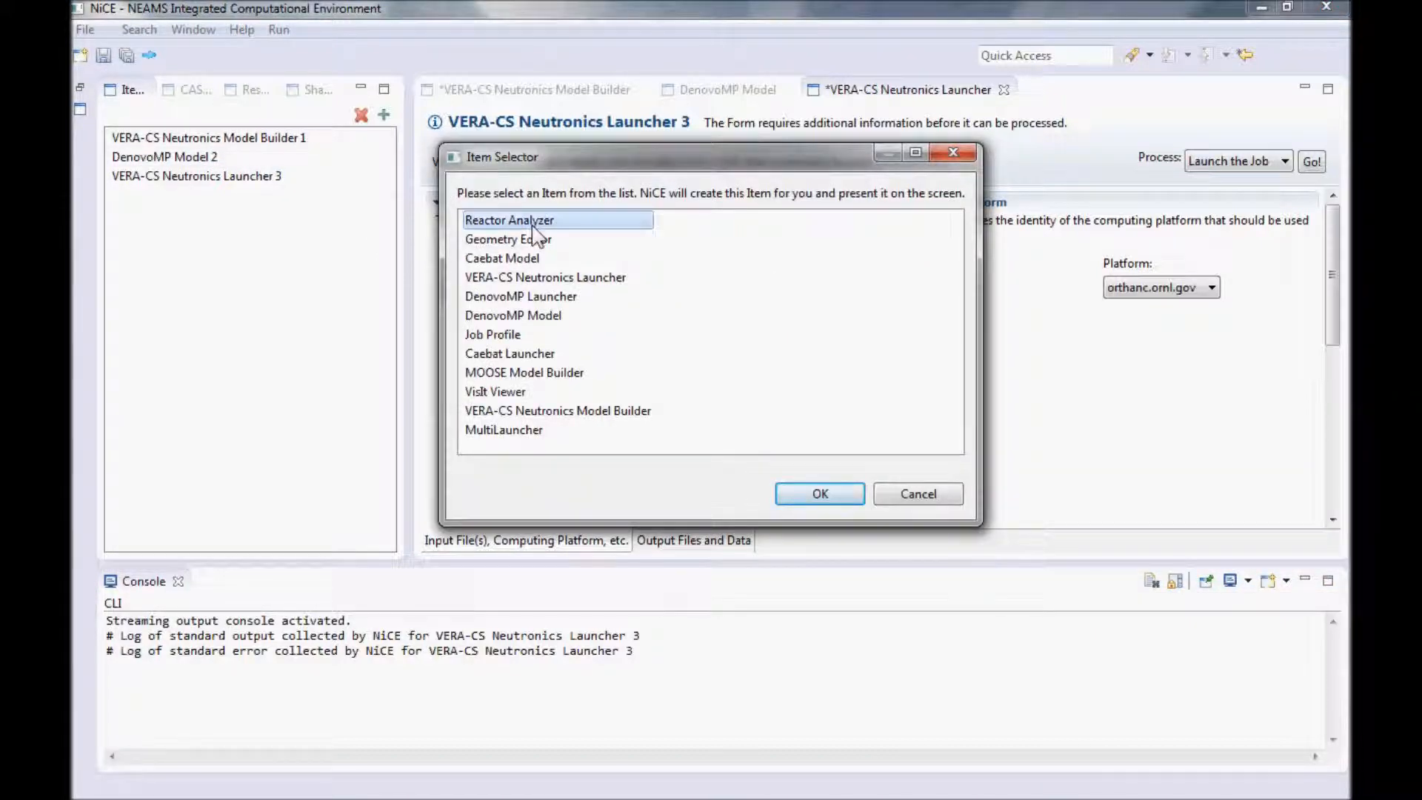
Step: Create a Reactor Analyzer item reading 1a_out.h5 as input data
left_click(818, 494)
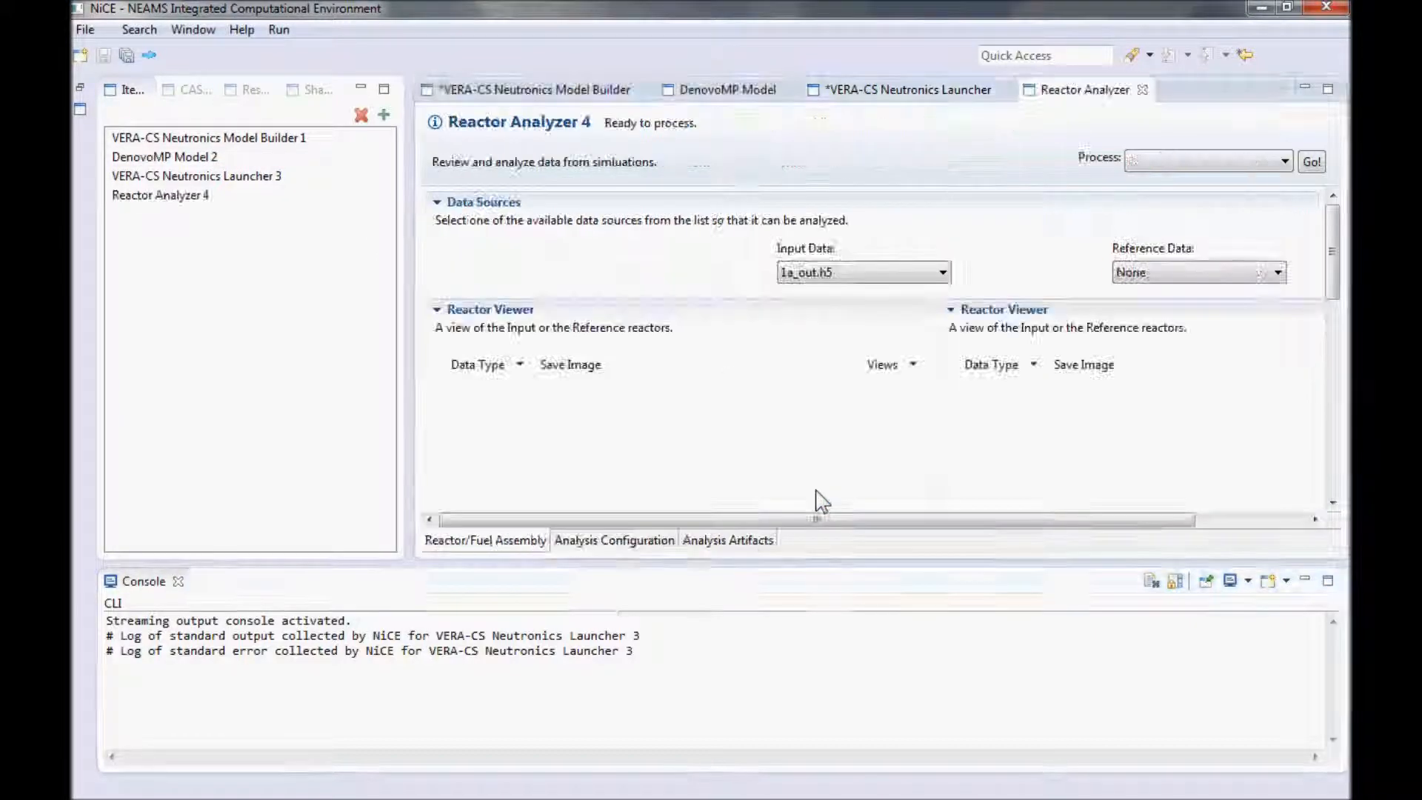